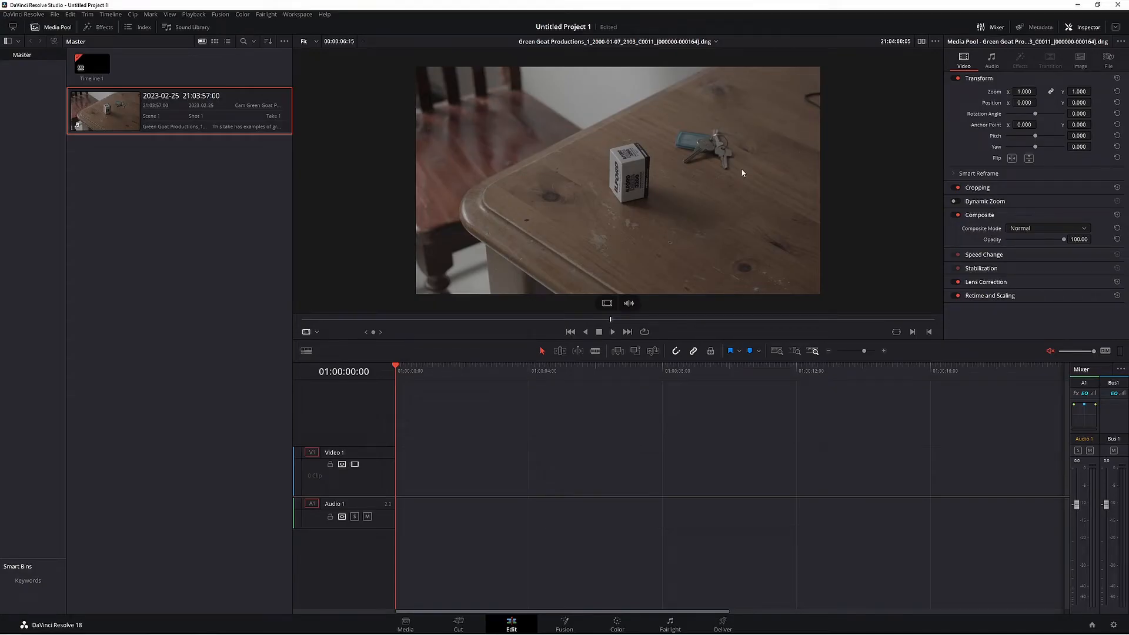
{"action": "mouse_move", "coordinate": [690, 202]}
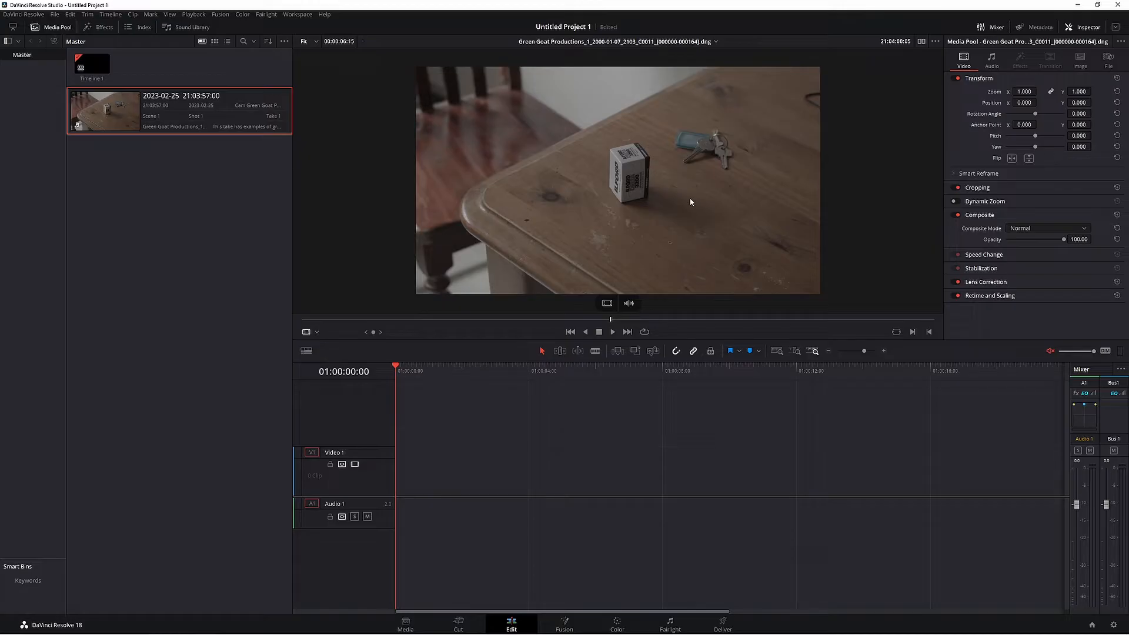
{"action": "mouse_move", "coordinate": [380, 177]}
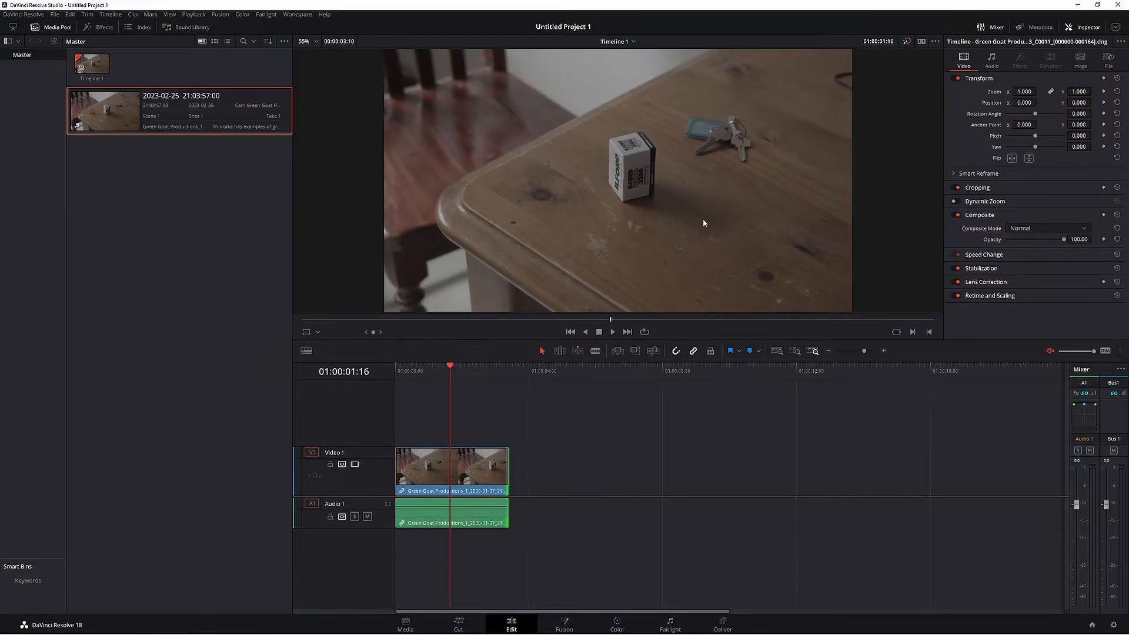
{"action": "mouse_move", "coordinate": [706, 193]}
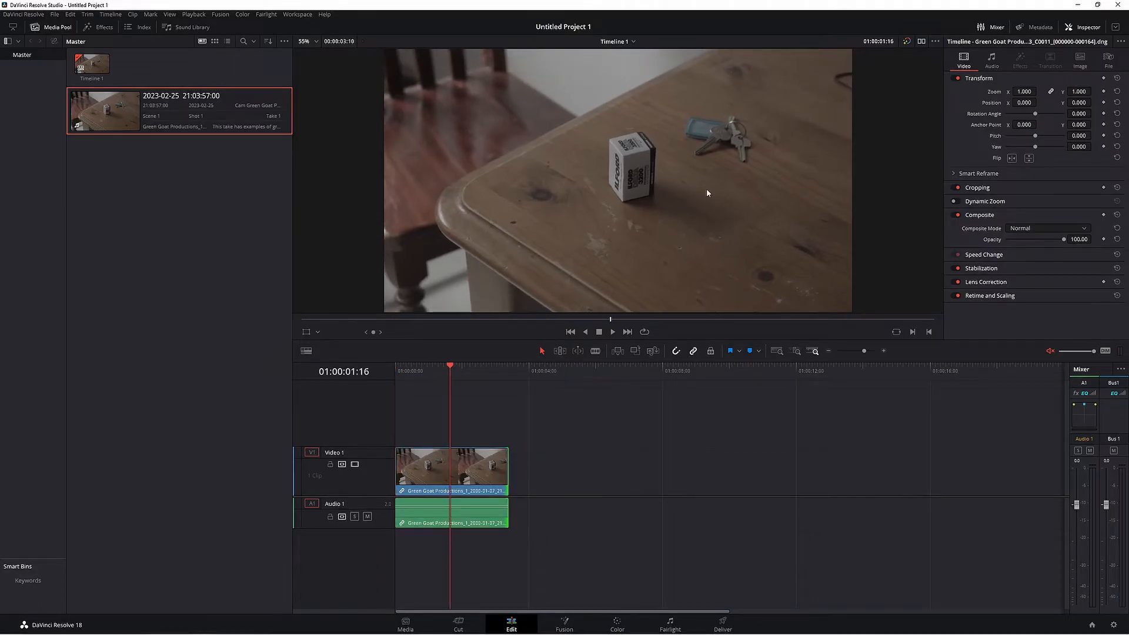
{"action": "mouse_move", "coordinate": [623, 156]}
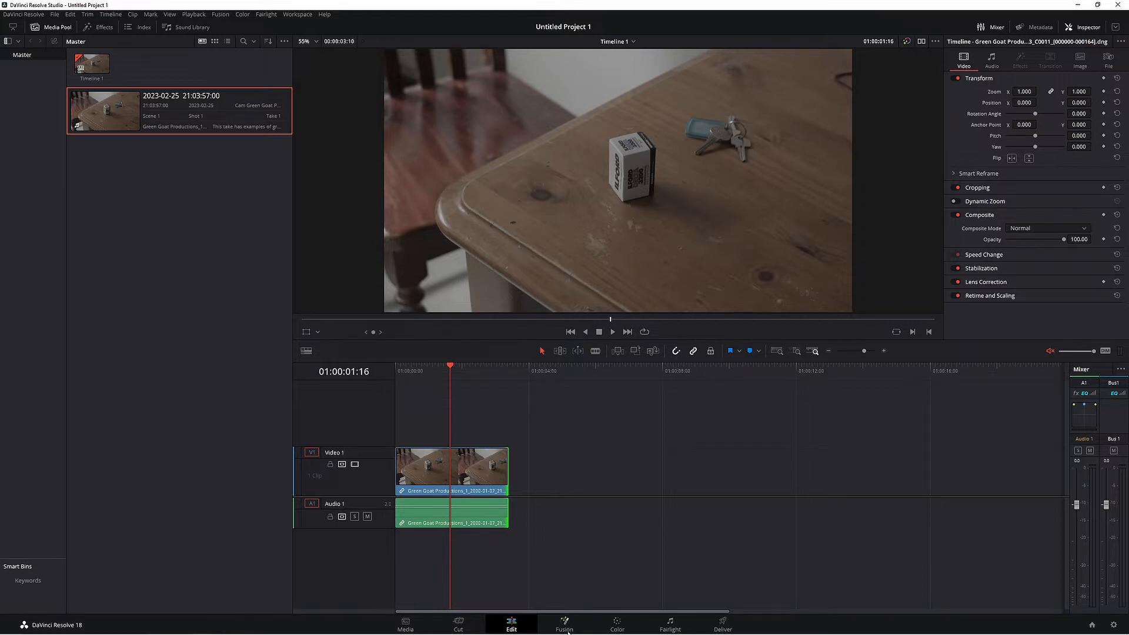
Switch to the Fusion page and select the MediaIn1 node
{"action": "left_click", "coordinate": [563, 623]}
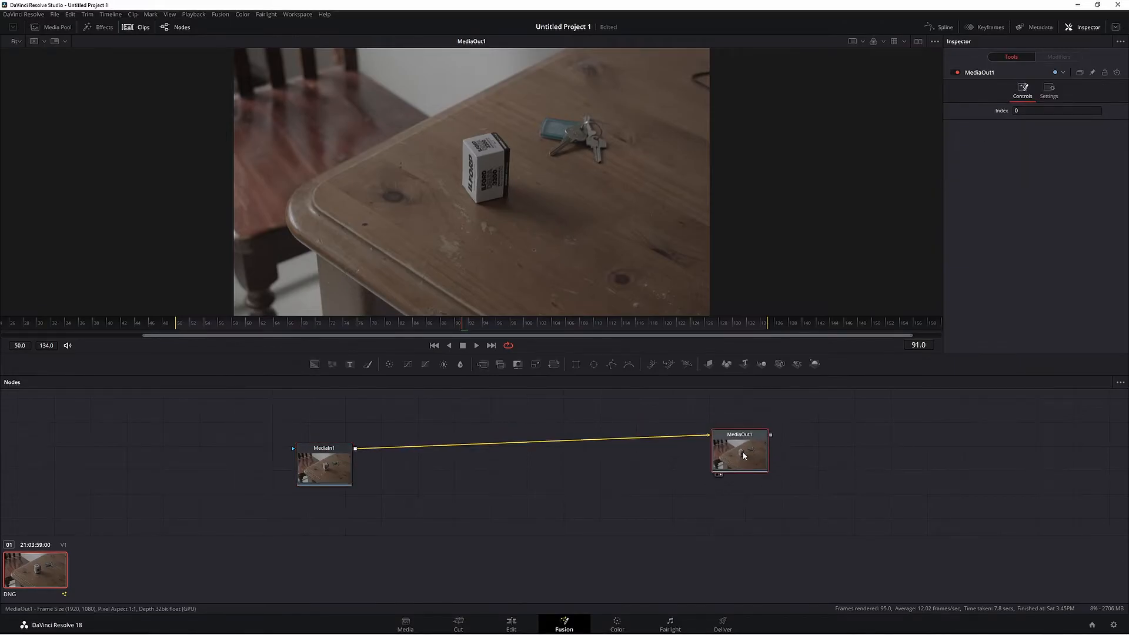
{"action": "left_click", "coordinate": [325, 464]}
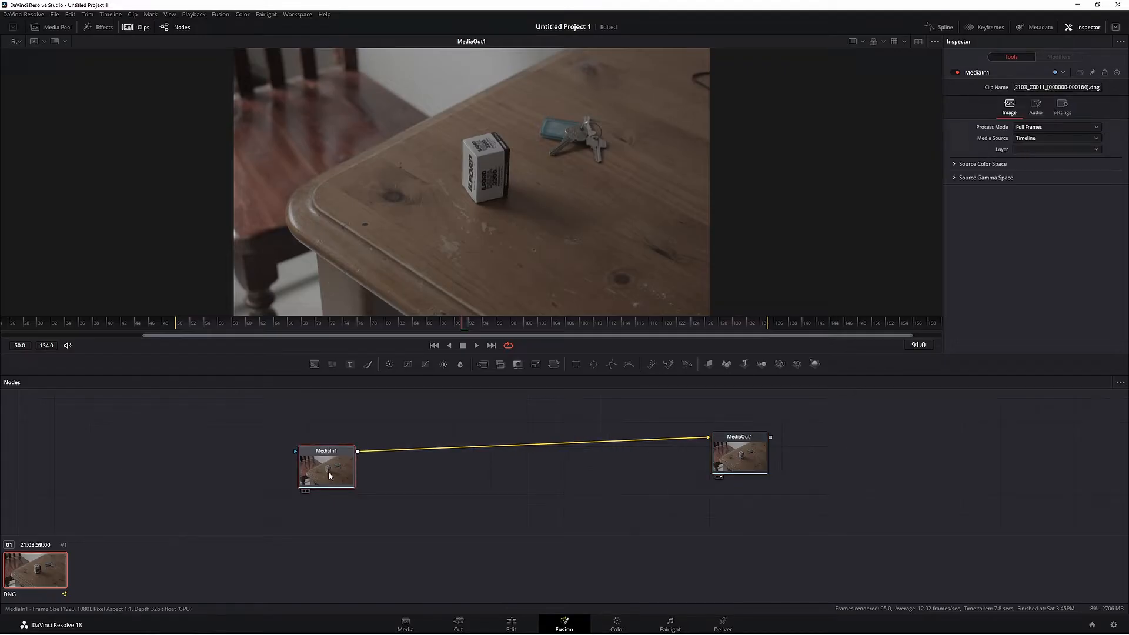
{"action": "mouse_move", "coordinate": [327, 464]}
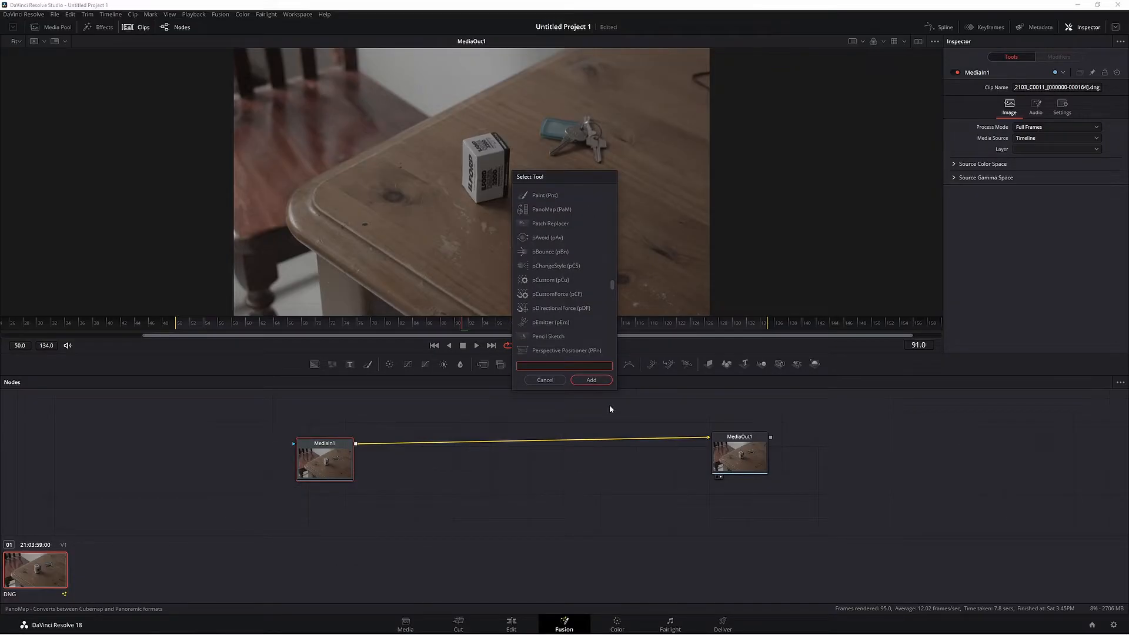
Search 'paint' in Select Tool and add the Paint node after MediaIn1
{"action": "type", "text": "paint"}
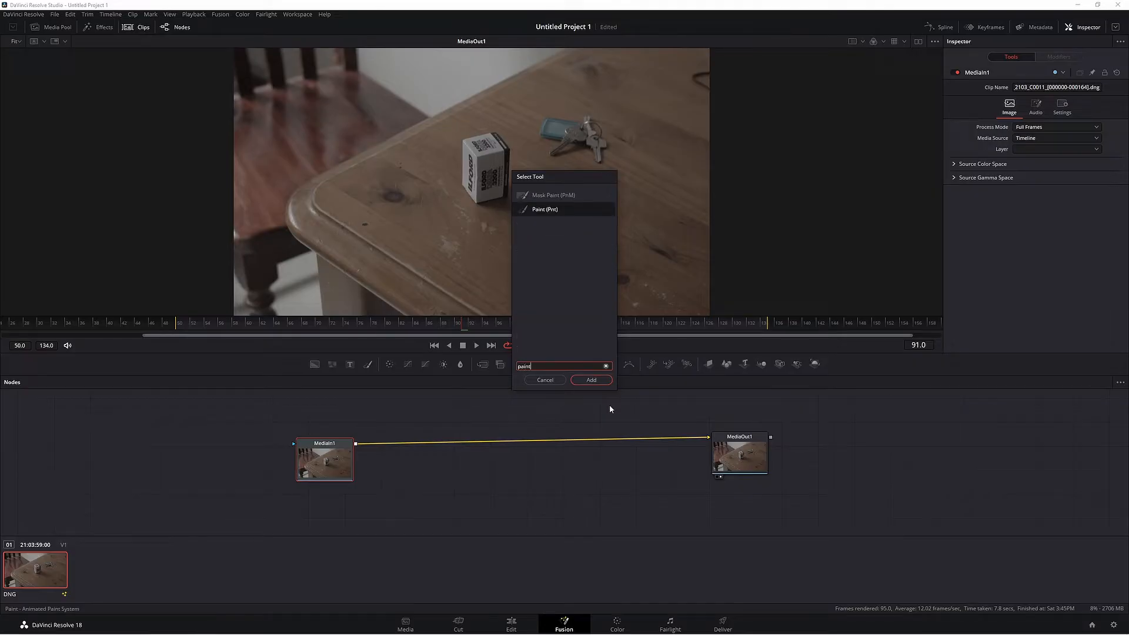
{"action": "mouse_move", "coordinate": [569, 223]}
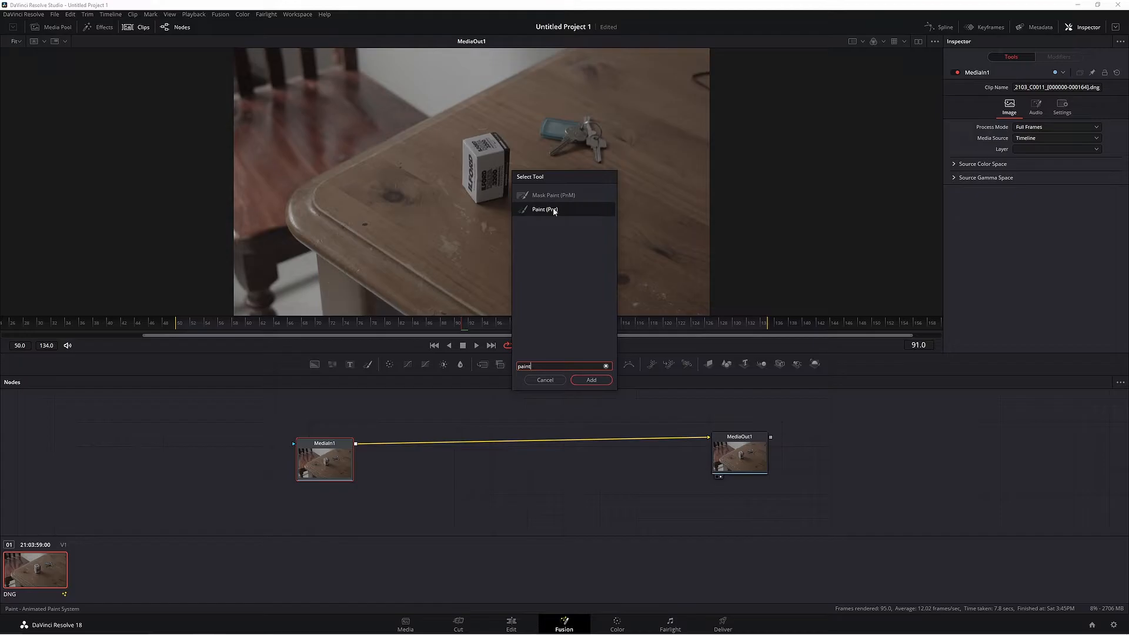
{"action": "left_click", "coordinate": [590, 379]}
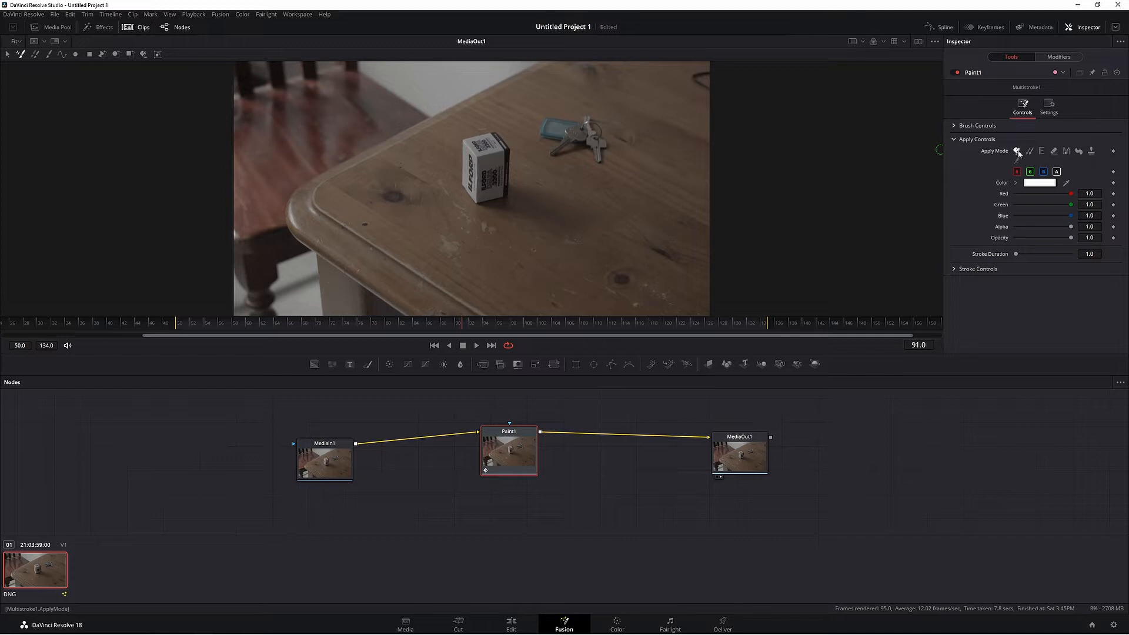
Set Paint1's Apply Mode to Clone and choose the Stroke tool in the viewer
{"action": "left_click", "coordinate": [1030, 150]}
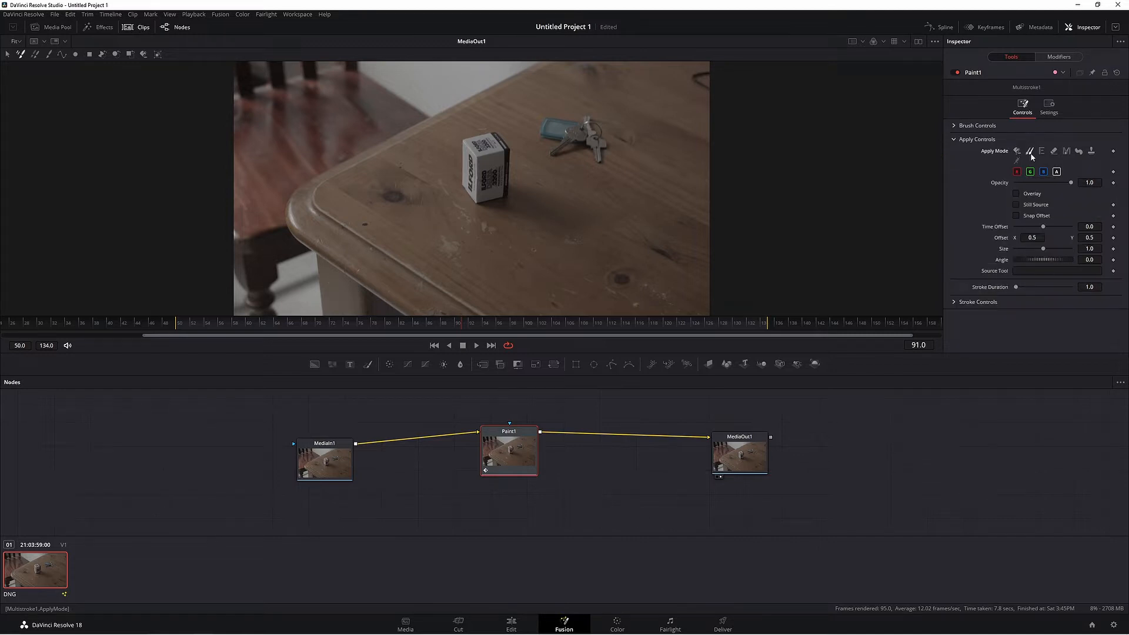
{"action": "mouse_move", "coordinate": [1025, 161]}
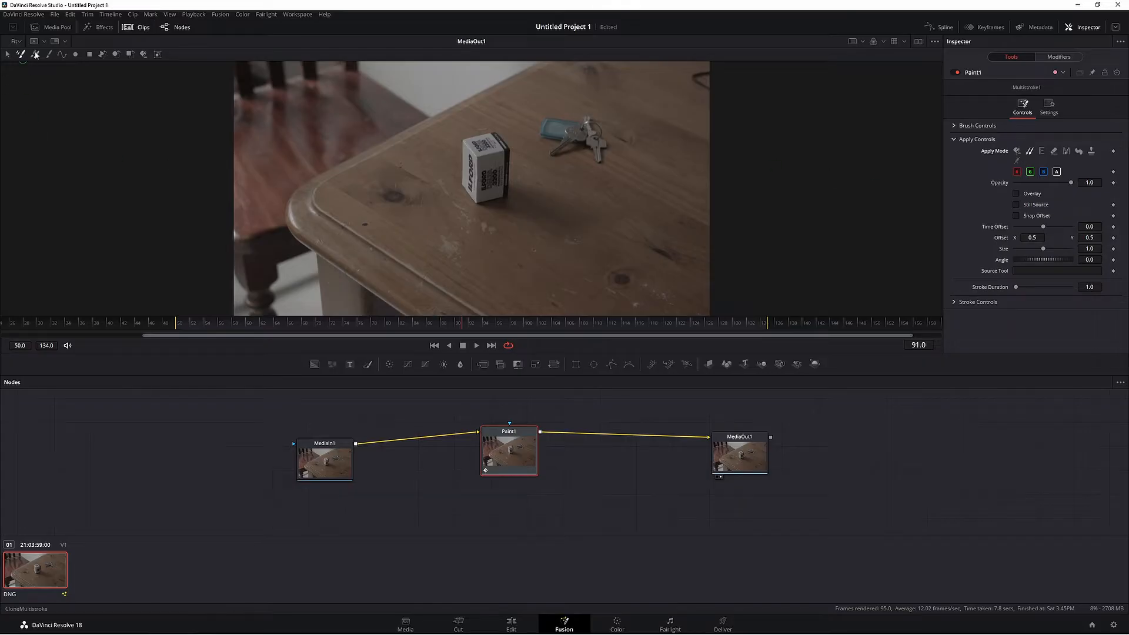
{"action": "left_click", "coordinate": [47, 54]}
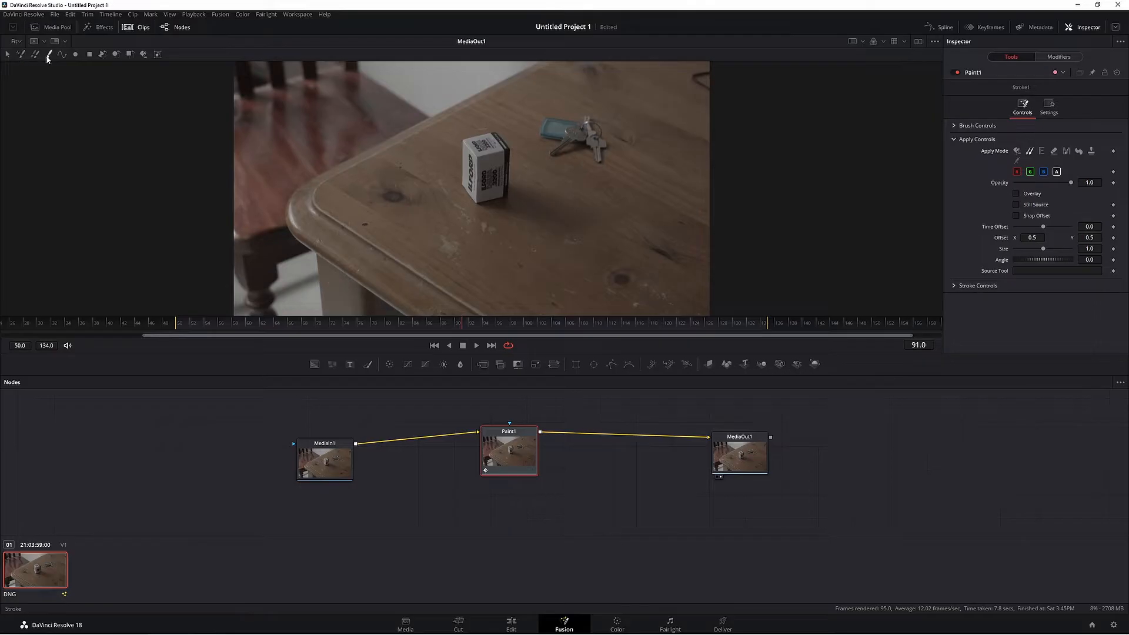
{"action": "mouse_move", "coordinate": [589, 149]}
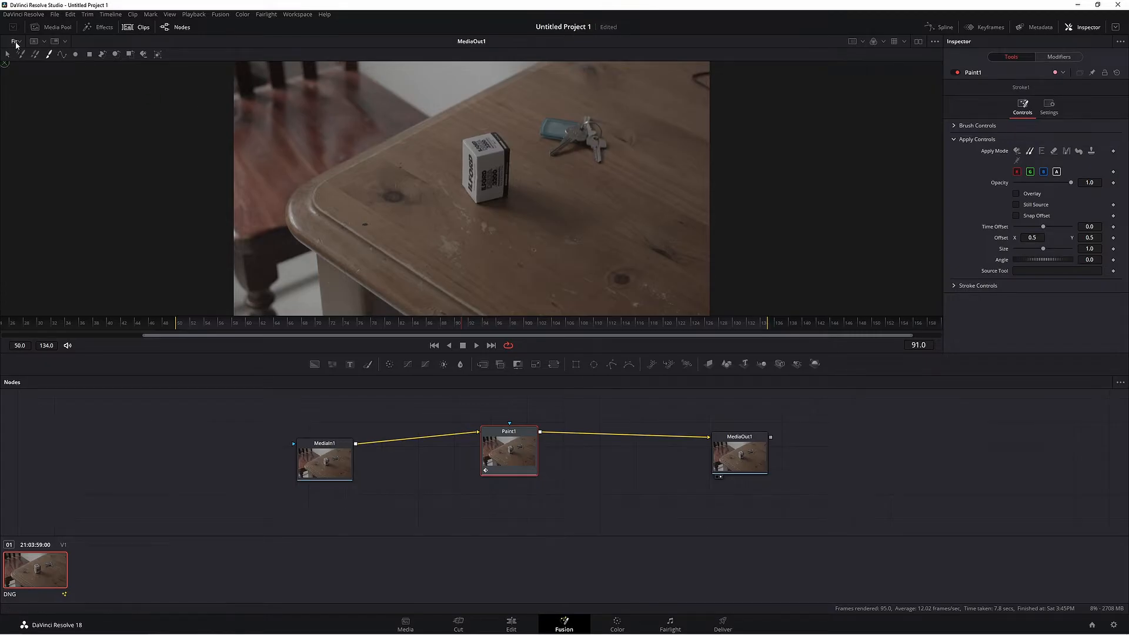
{"action": "left_click", "coordinate": [15, 41]}
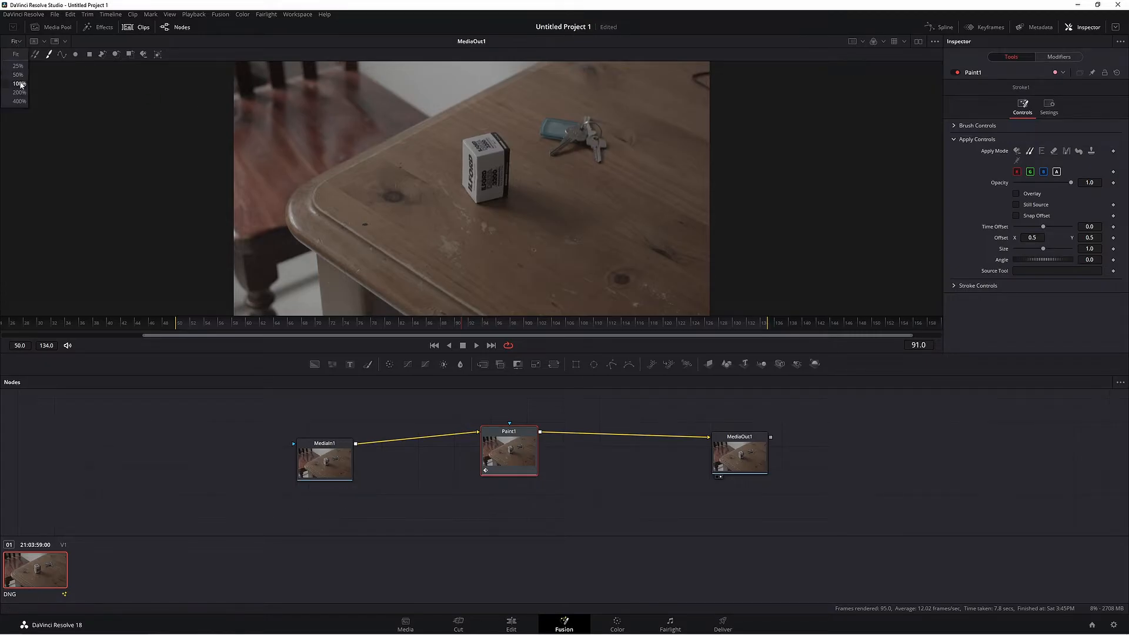
Set the viewer magnification to 100% for clone painting over the keys
{"action": "left_click", "coordinate": [18, 82]}
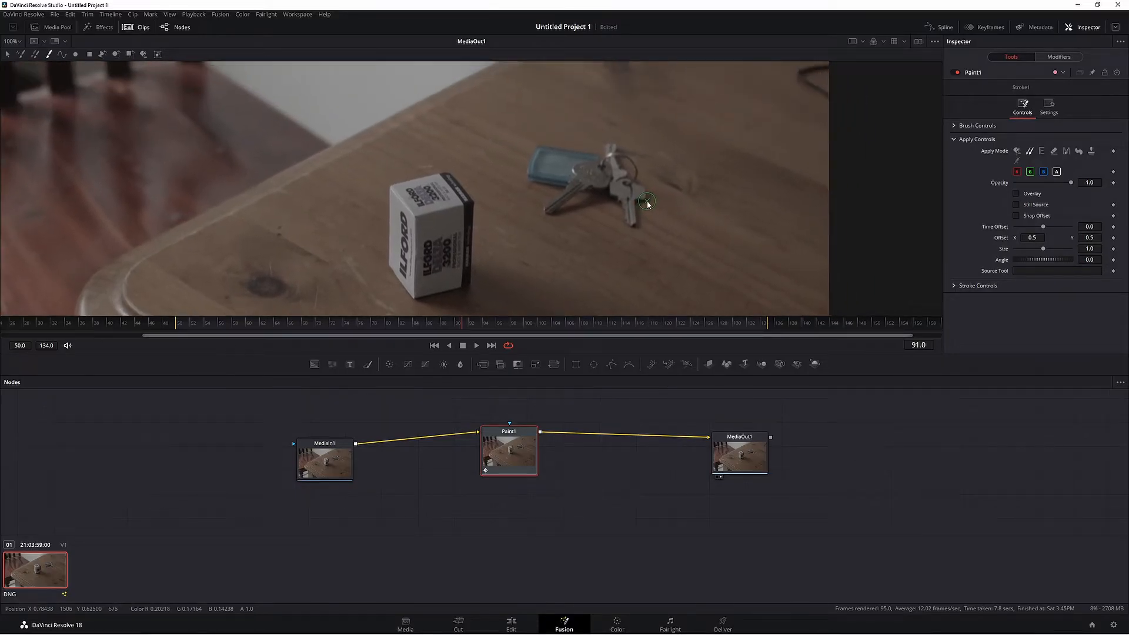
{"action": "mouse_move", "coordinate": [646, 179]}
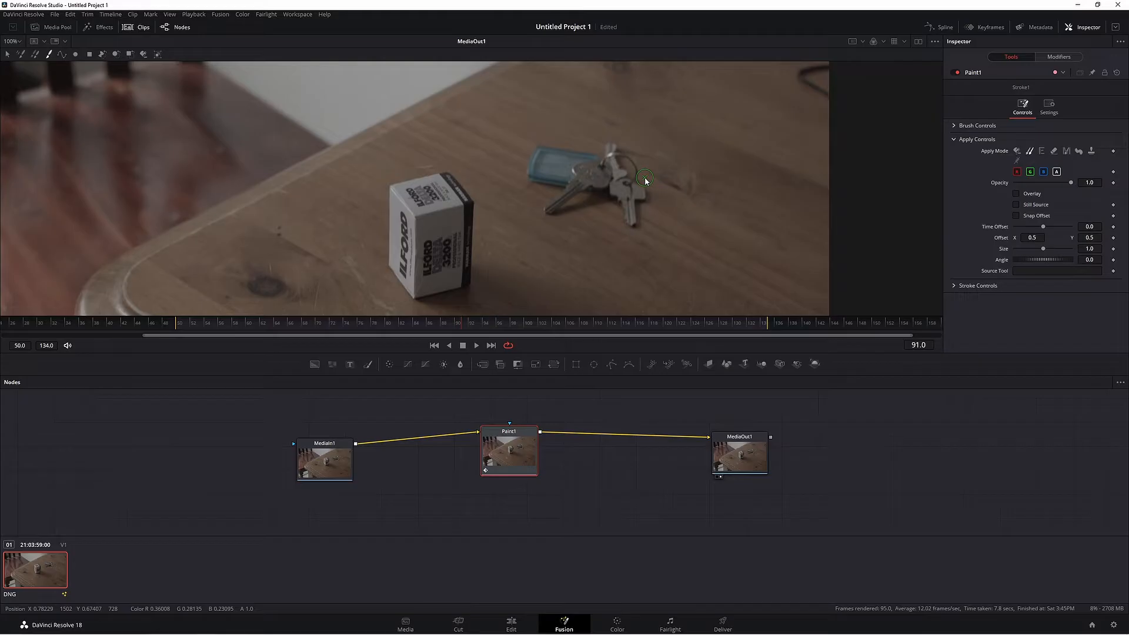
{"action": "mouse_move", "coordinate": [651, 114]}
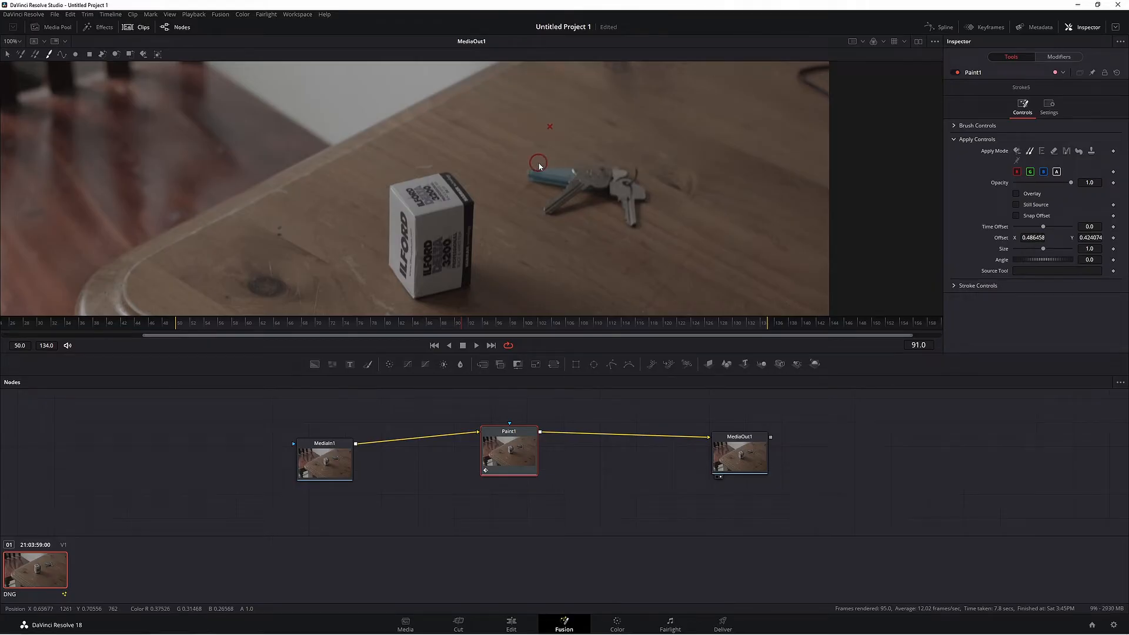
{"action": "mouse_move", "coordinate": [655, 171]}
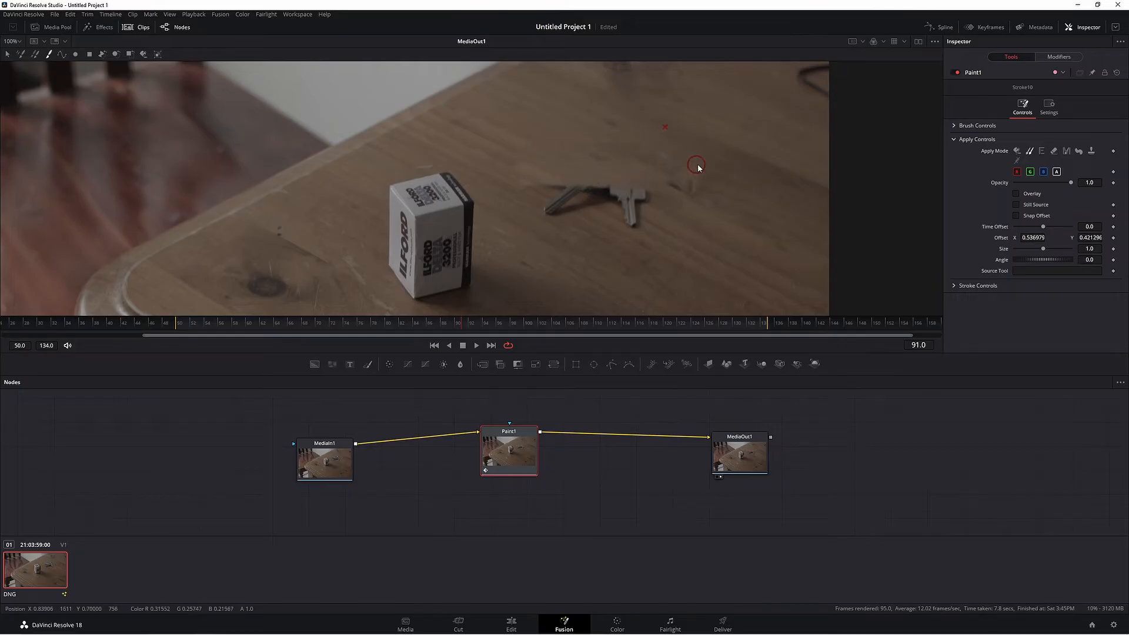
{"action": "mouse_move", "coordinate": [576, 213]}
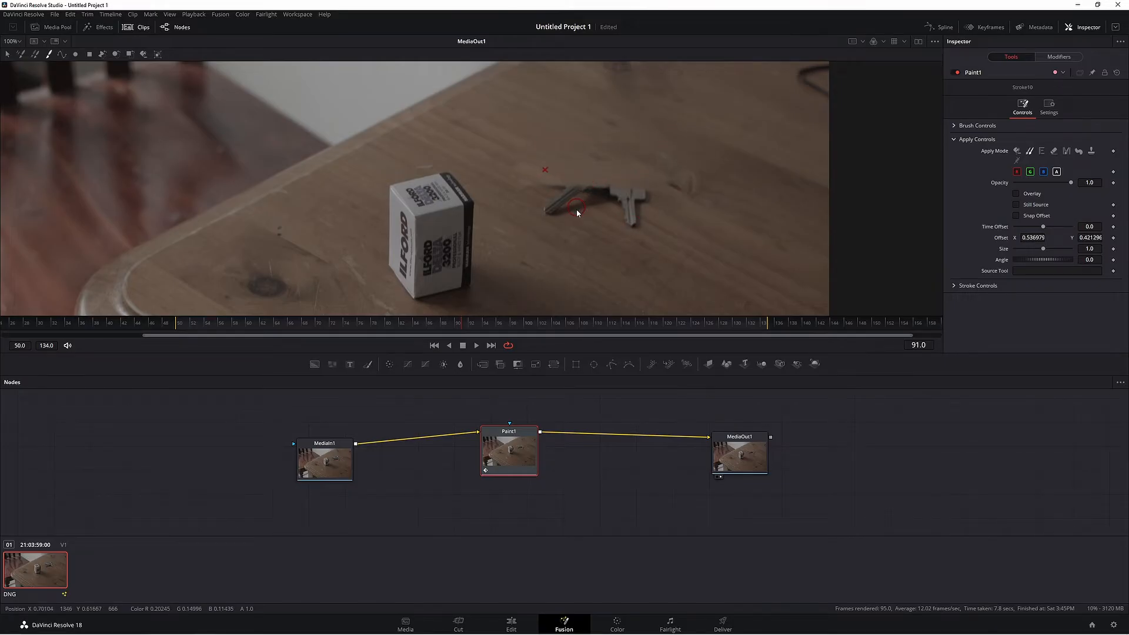
{"action": "mouse_move", "coordinate": [704, 180]}
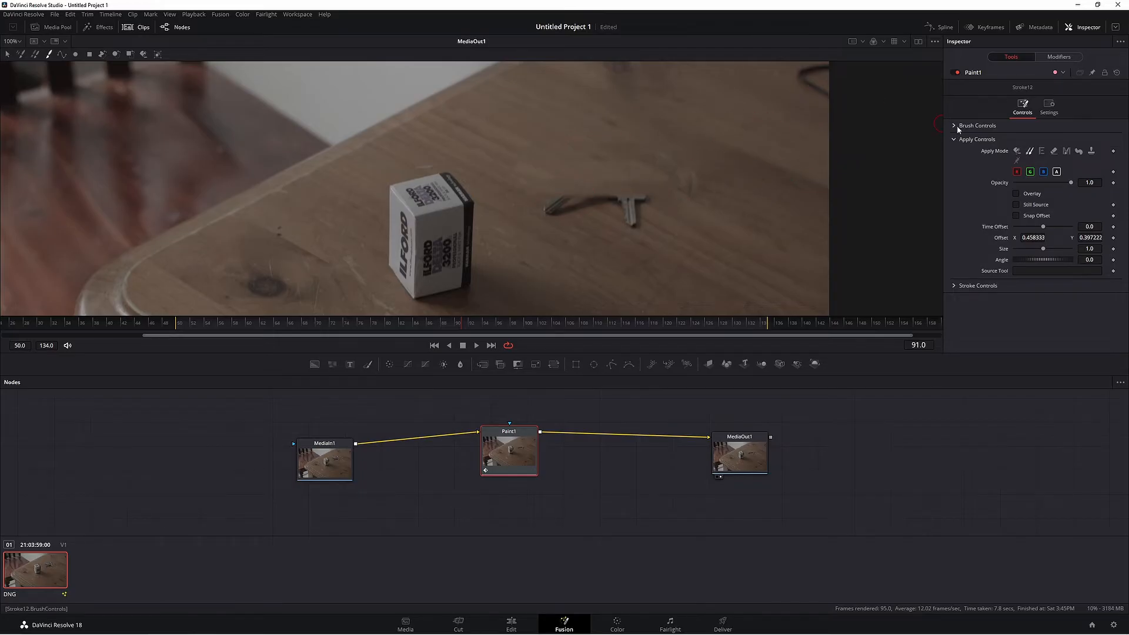
Review the Paint1 brush settings in the Inspector
{"action": "left_click", "coordinate": [977, 126]}
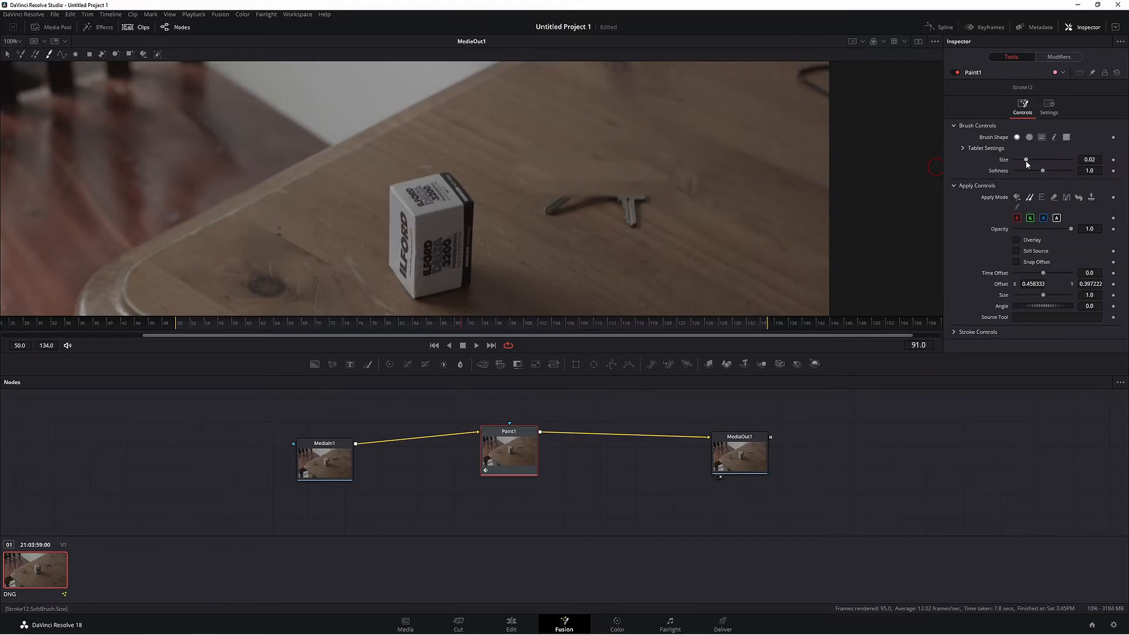
{"action": "left_click", "coordinate": [954, 126]}
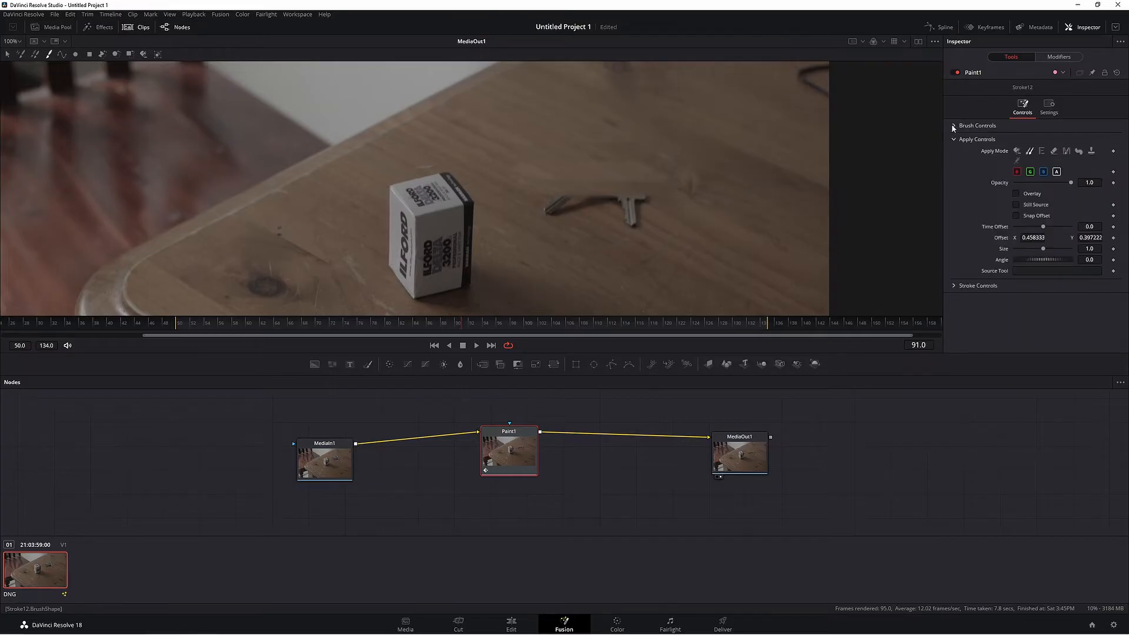
{"action": "left_click", "coordinate": [953, 126]}
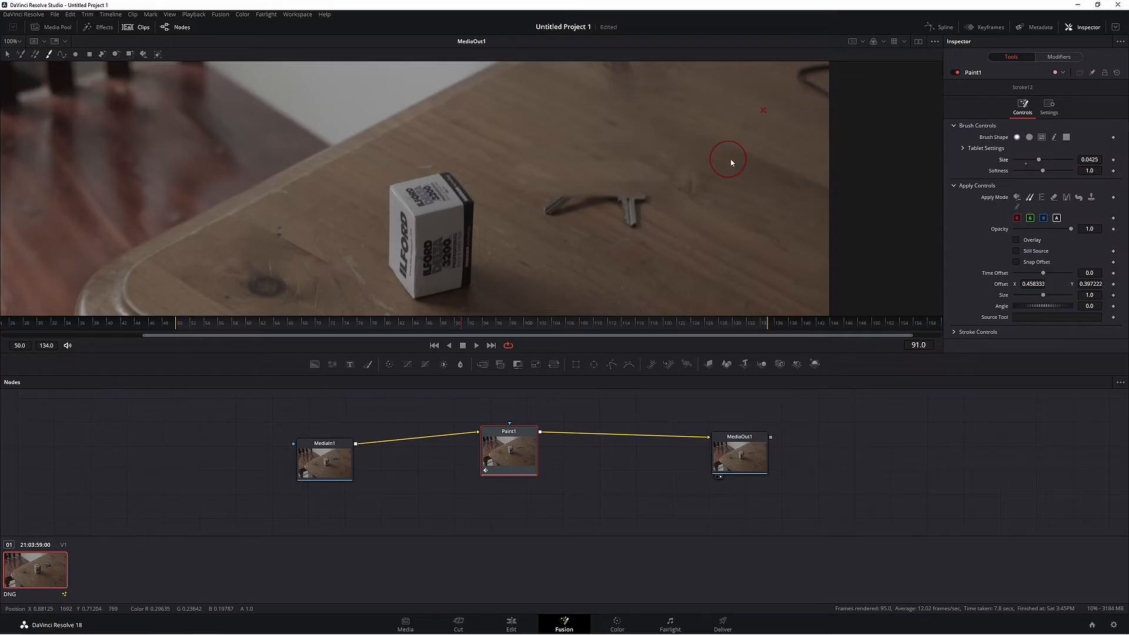
{"action": "mouse_move", "coordinate": [679, 142]}
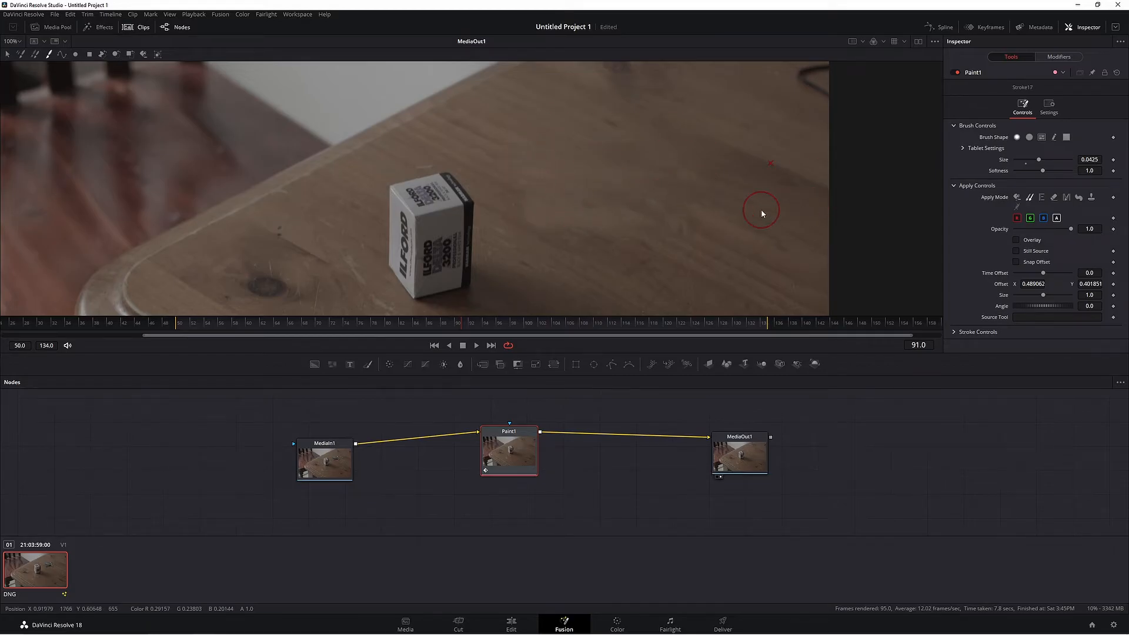
{"action": "mouse_move", "coordinate": [515, 157]}
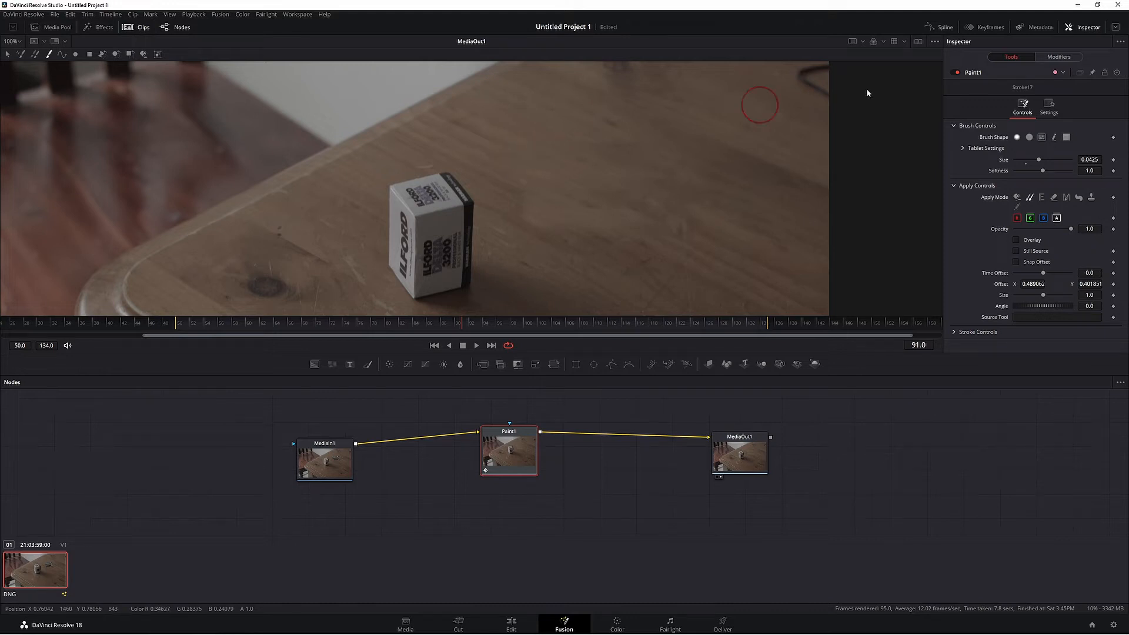
Show the Modifiers list of strokes and select Stroke1
{"action": "left_click", "coordinate": [1058, 56]}
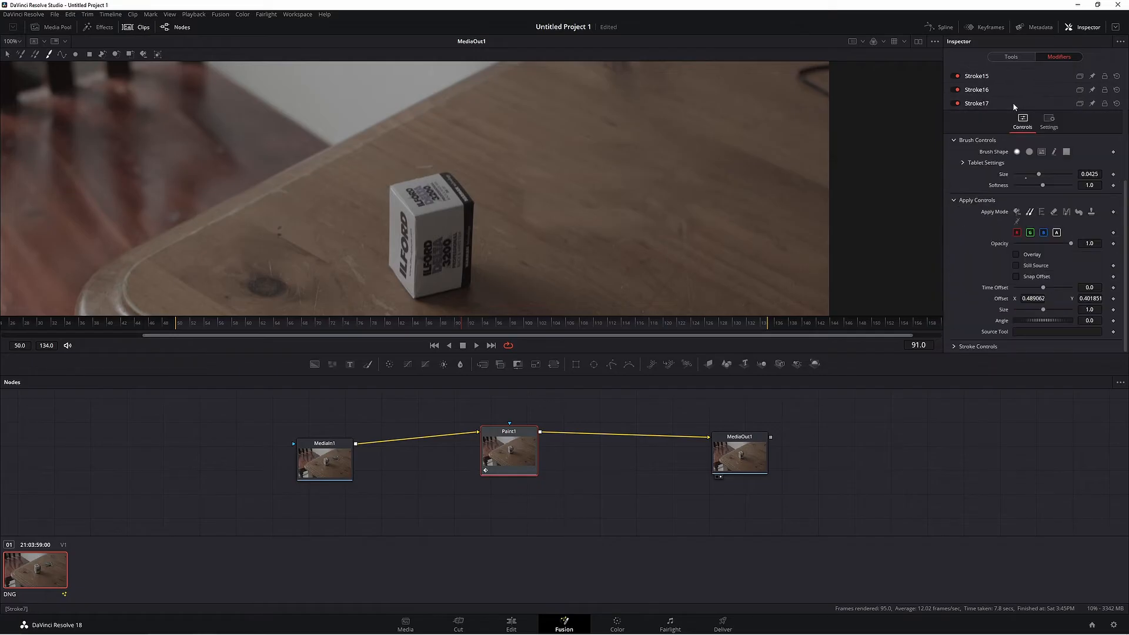
{"action": "scroll", "scroll_direction": "up", "scroll_amount": 3}
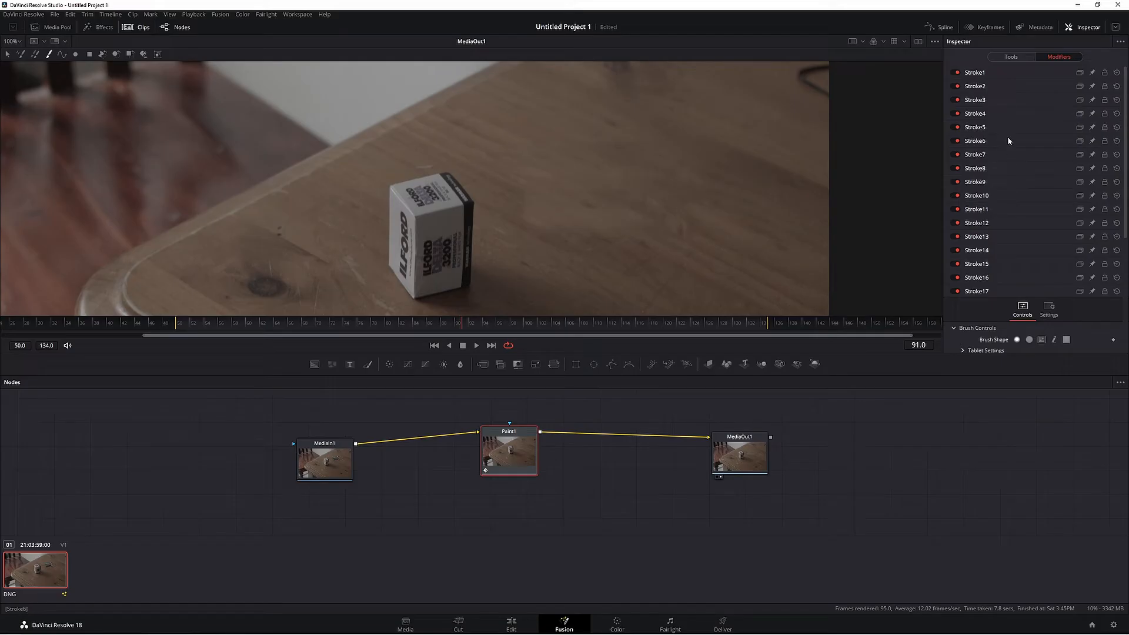
{"action": "left_click", "coordinate": [1009, 56]}
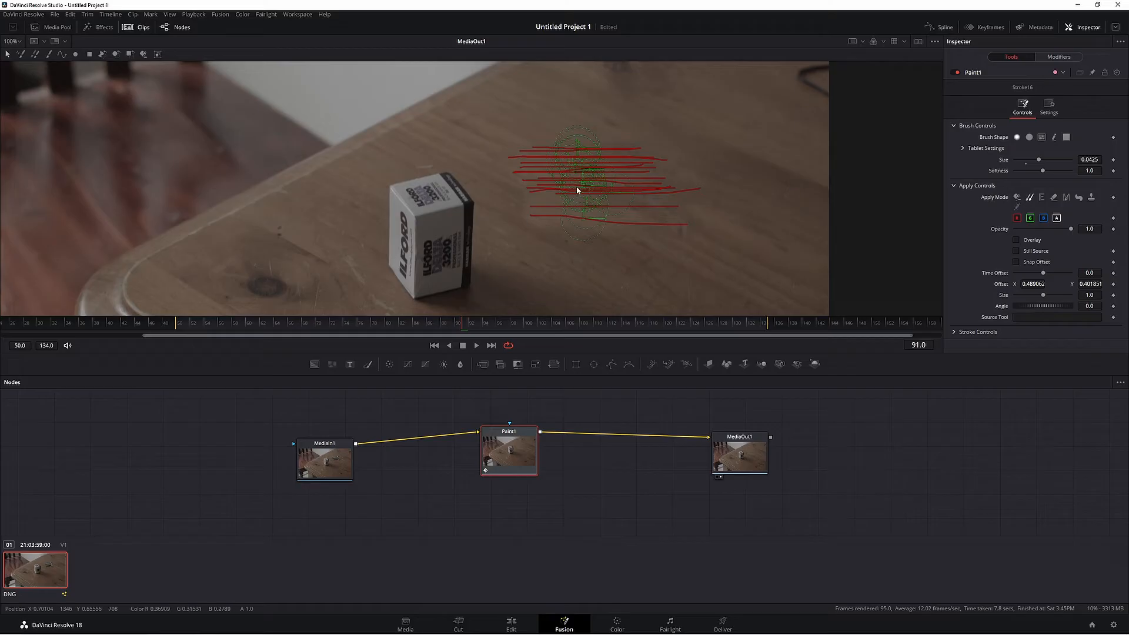
{"action": "mouse_move", "coordinate": [156, 54]}
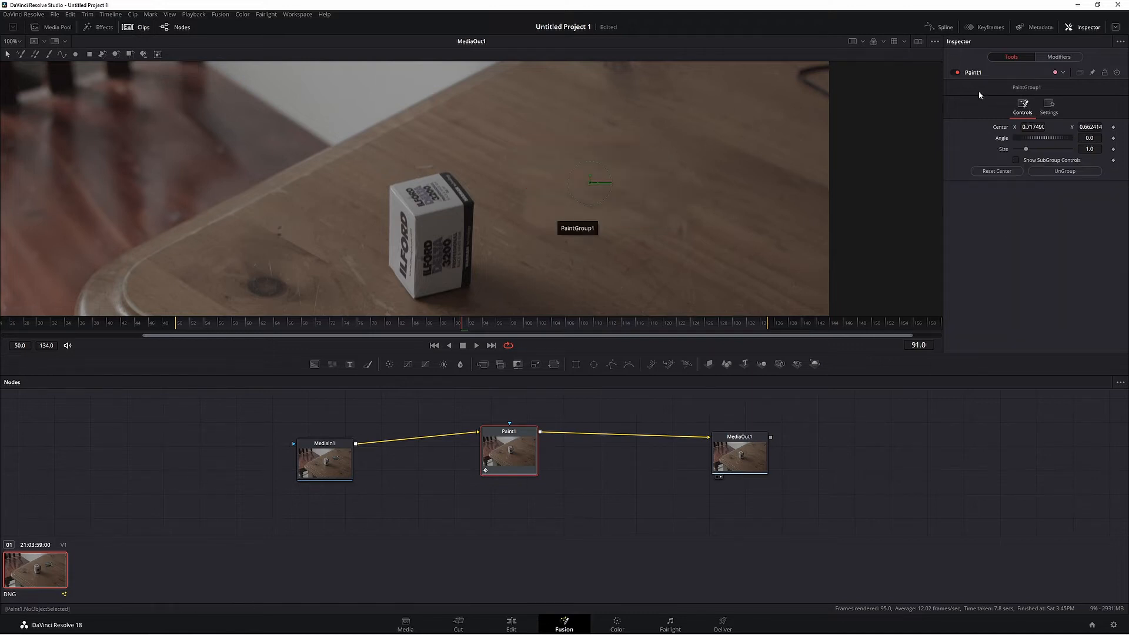
{"action": "mouse_move", "coordinate": [583, 232]}
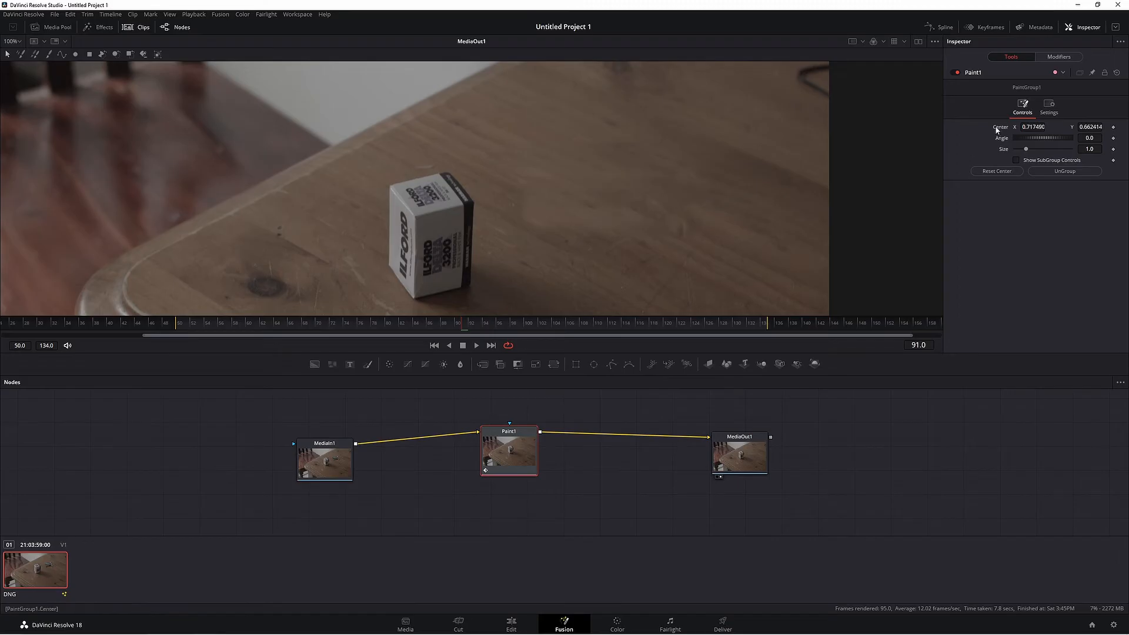
Modify PaintGroup1's Center with a Tracker Position and show the Track1 settings
{"action": "right_click", "coordinate": [1034, 127]}
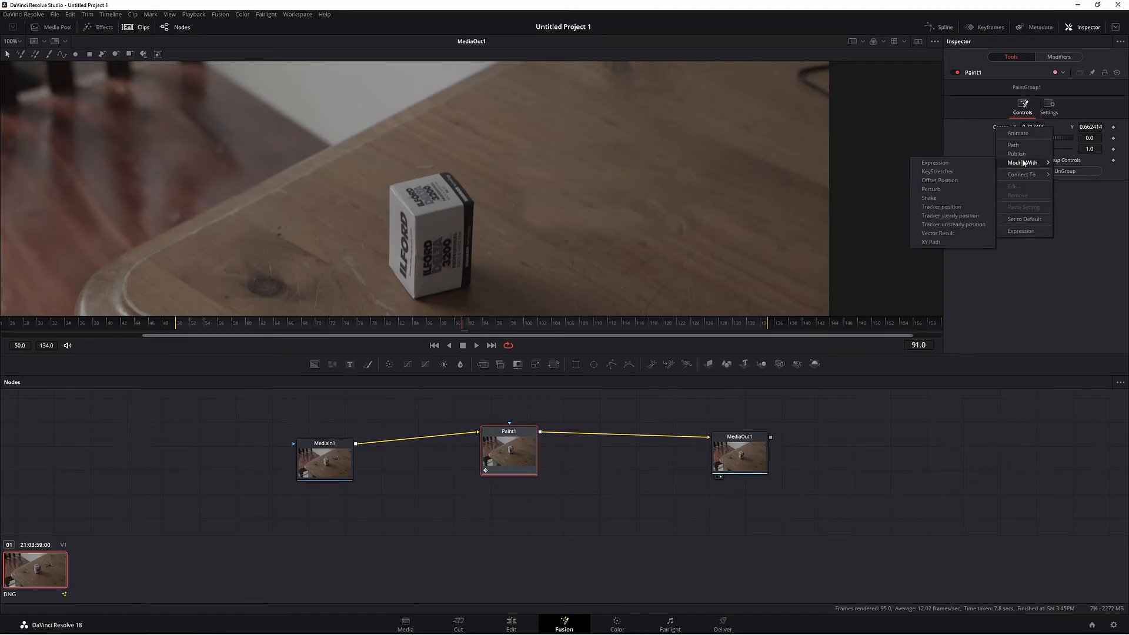
{"action": "mouse_move", "coordinate": [940, 207]}
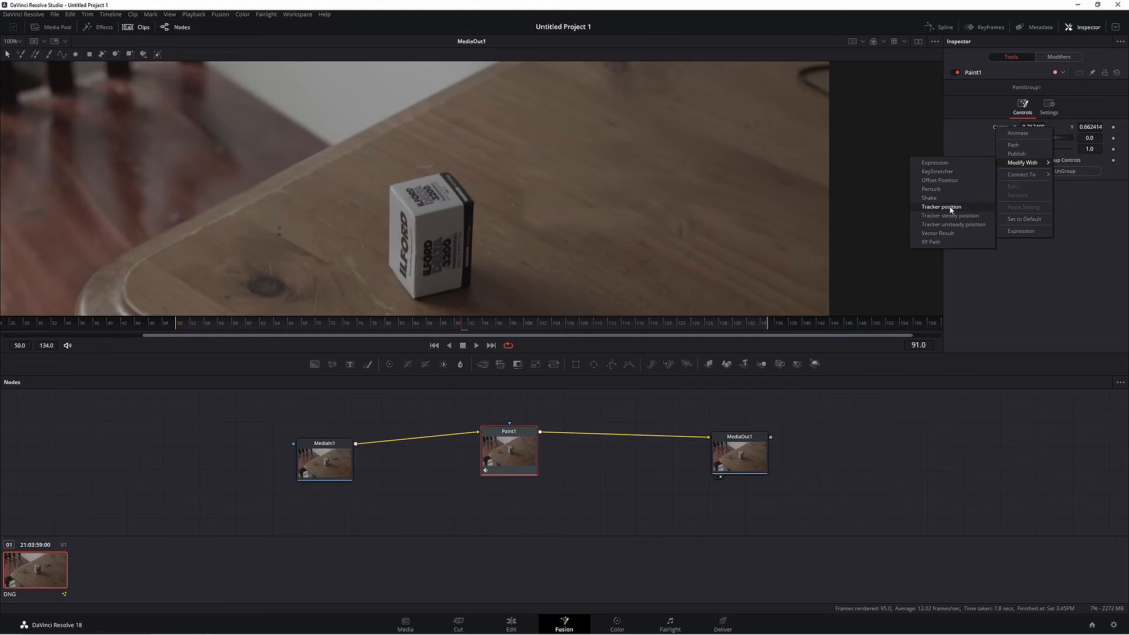
{"action": "left_click", "coordinate": [941, 207]}
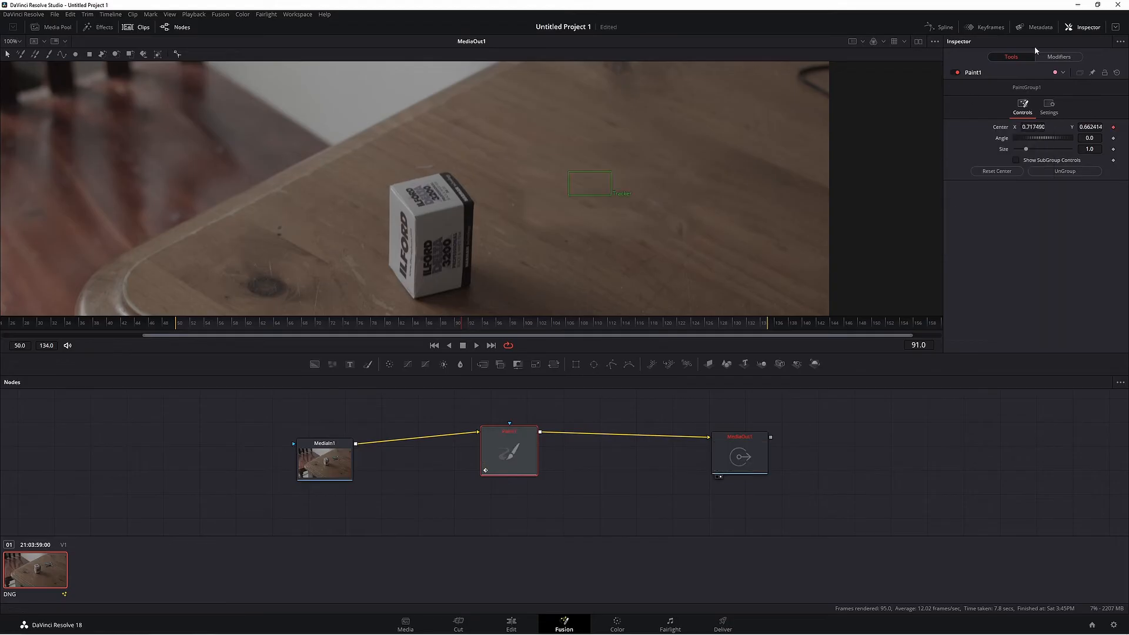
{"action": "left_click", "coordinate": [1058, 56]}
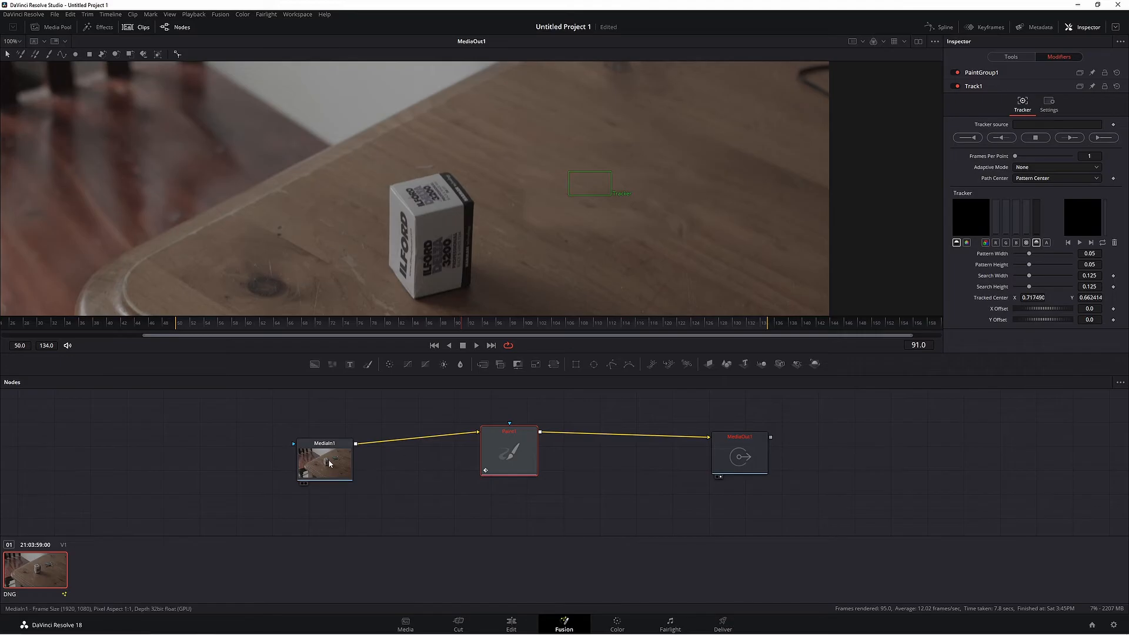
{"action": "mouse_move", "coordinate": [331, 468]}
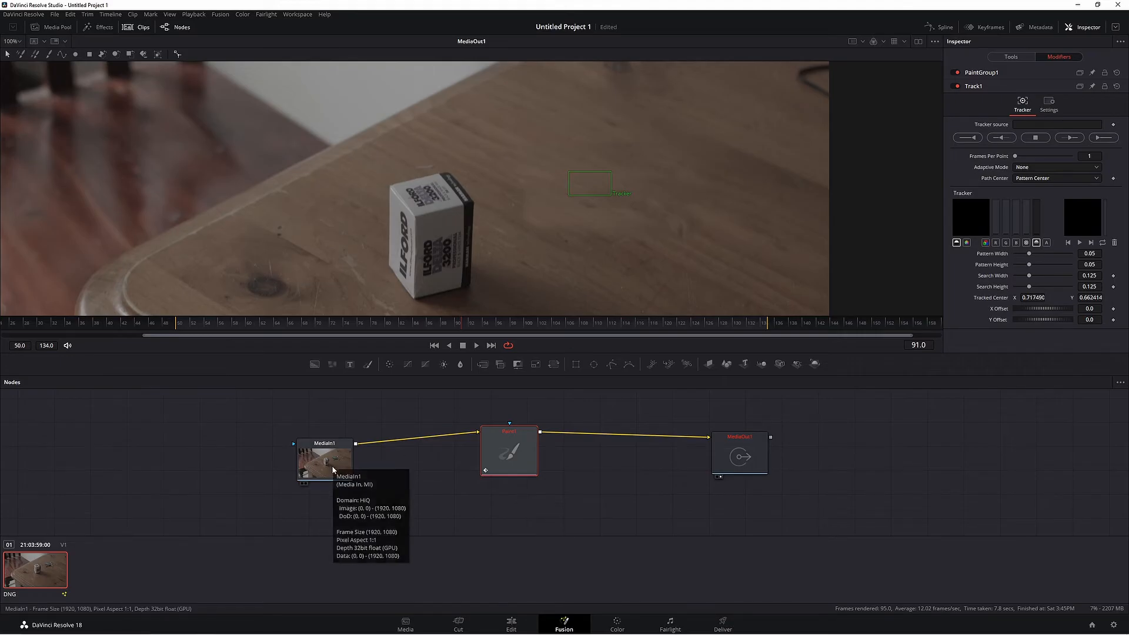
{"action": "mouse_move", "coordinate": [813, 213]}
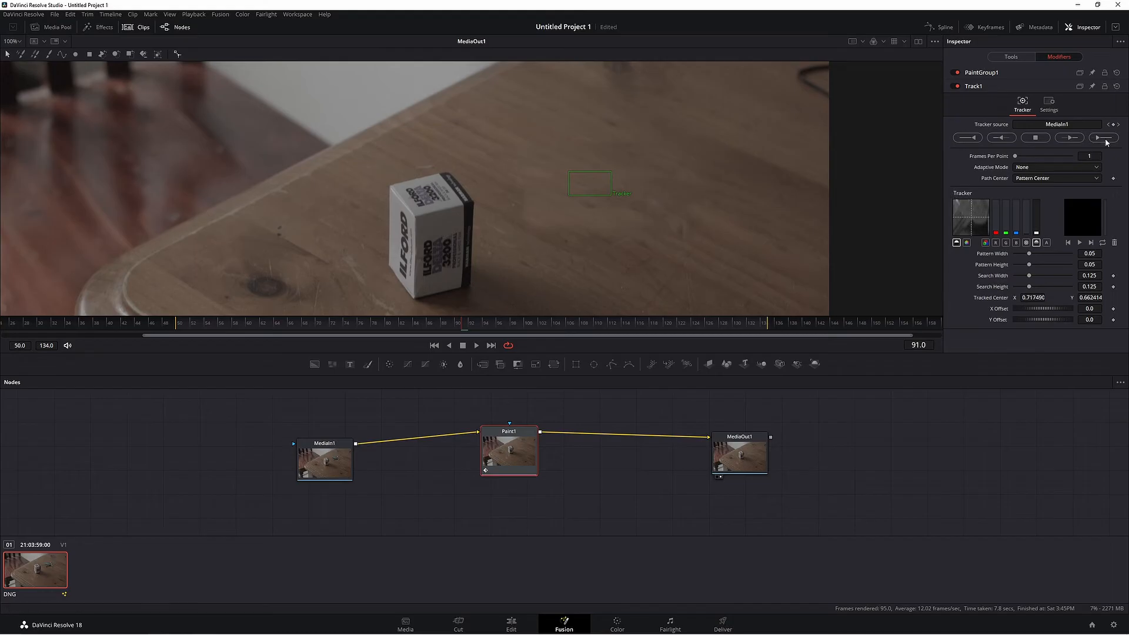
Track the pattern forward through frame 134 and dismiss the Render completed message
{"action": "left_click", "coordinate": [1101, 137]}
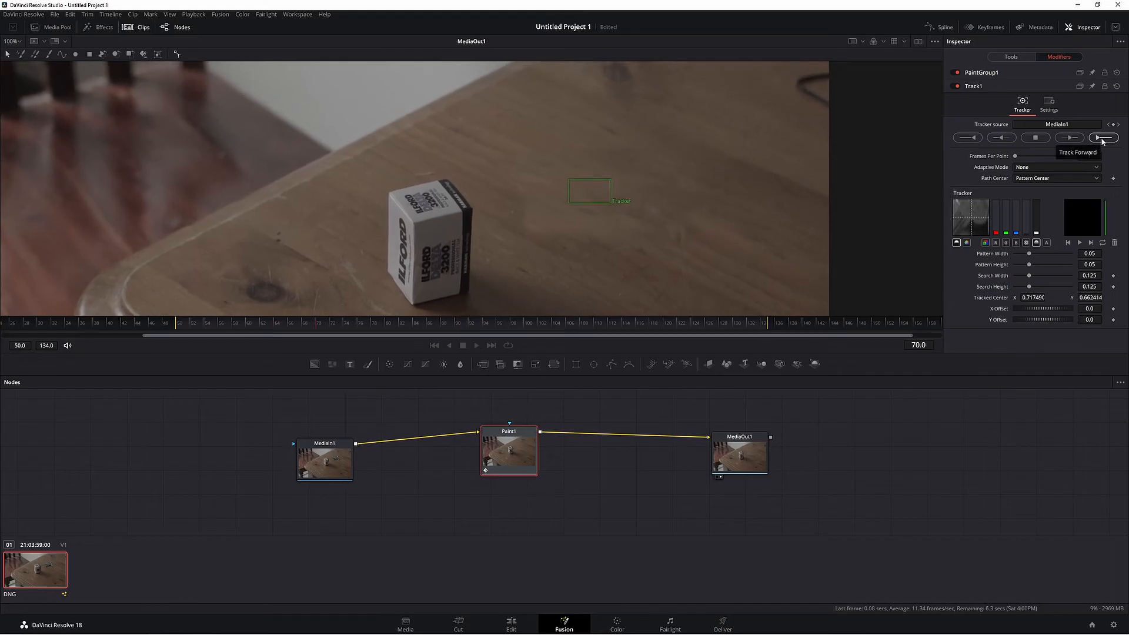
{"action": "left_click", "coordinate": [1102, 138]}
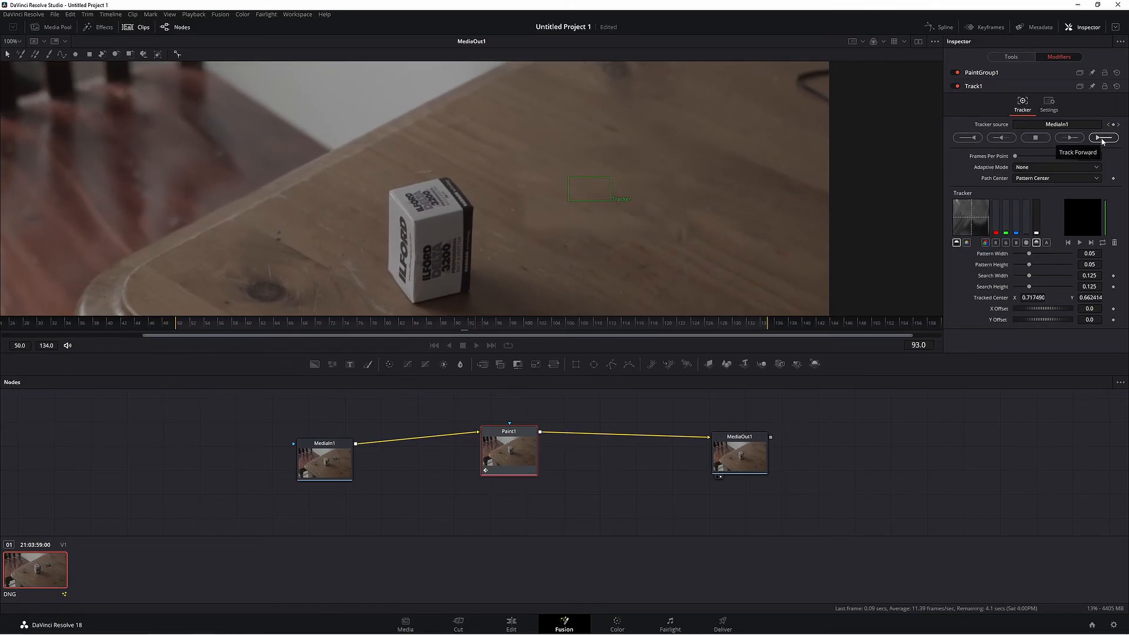
{"action": "left_click", "coordinate": [1101, 138]}
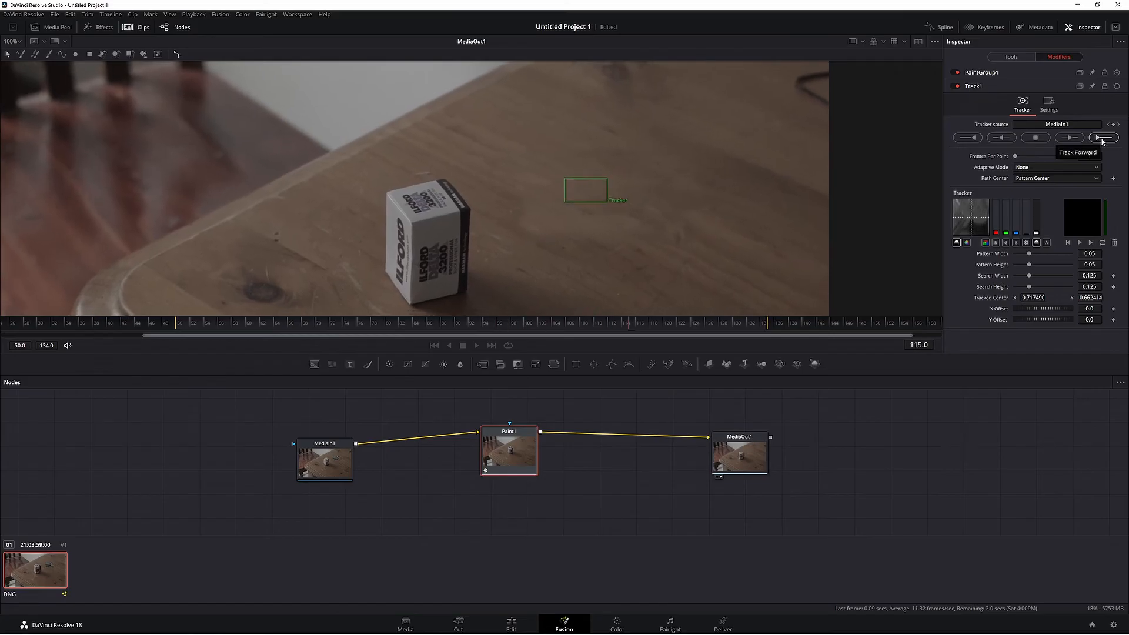
{"action": "left_click", "coordinate": [1102, 136]}
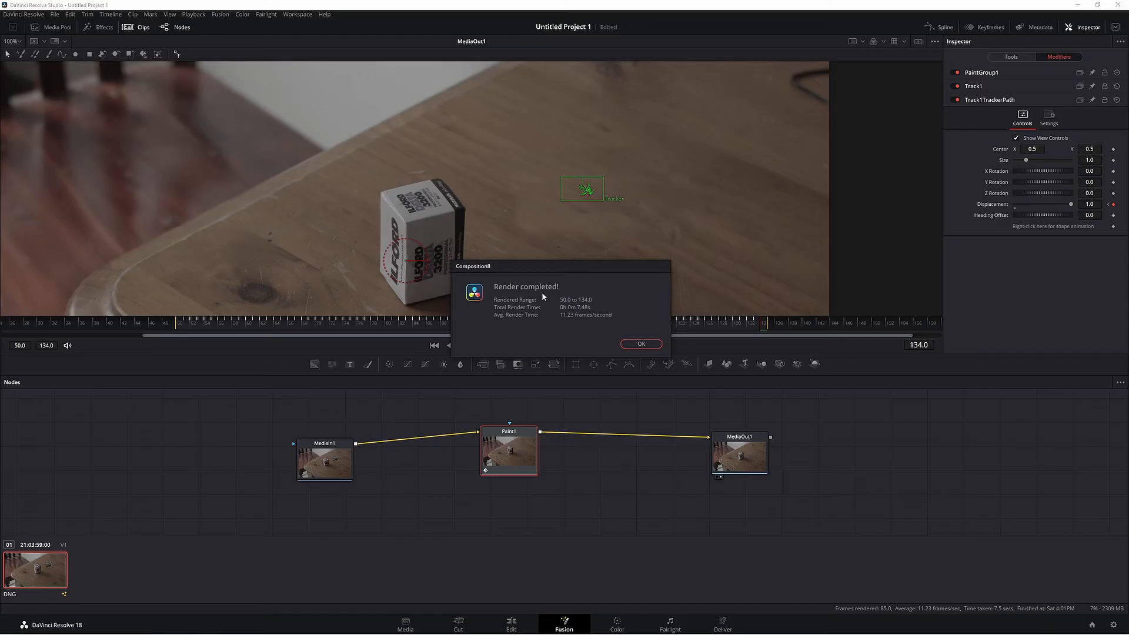
{"action": "left_click", "coordinate": [640, 343]}
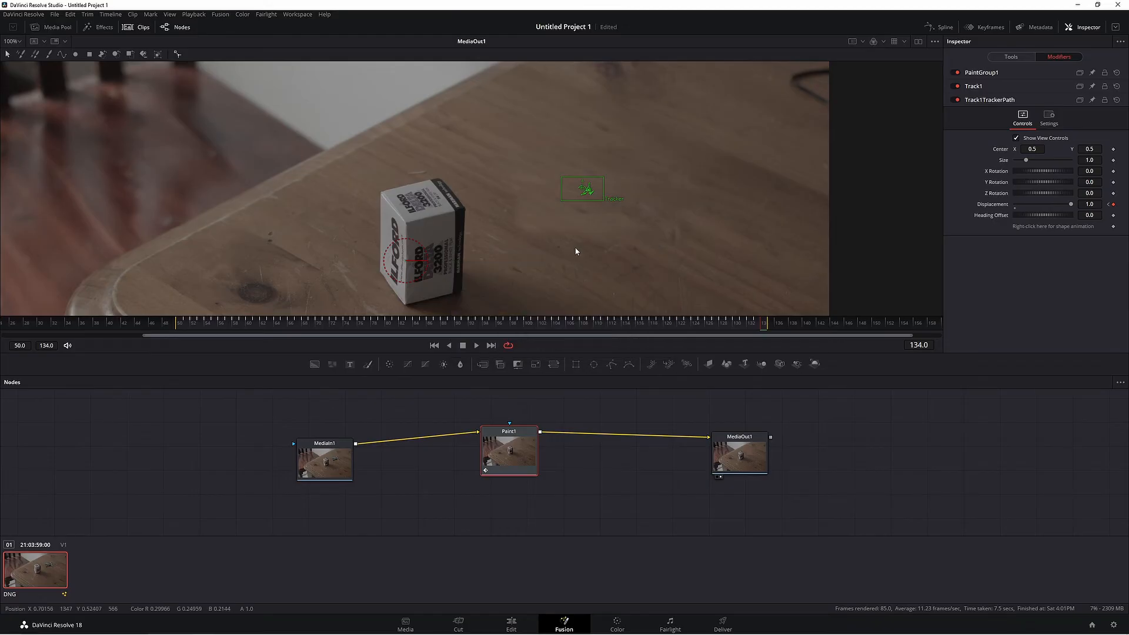
{"action": "mouse_move", "coordinate": [576, 250]}
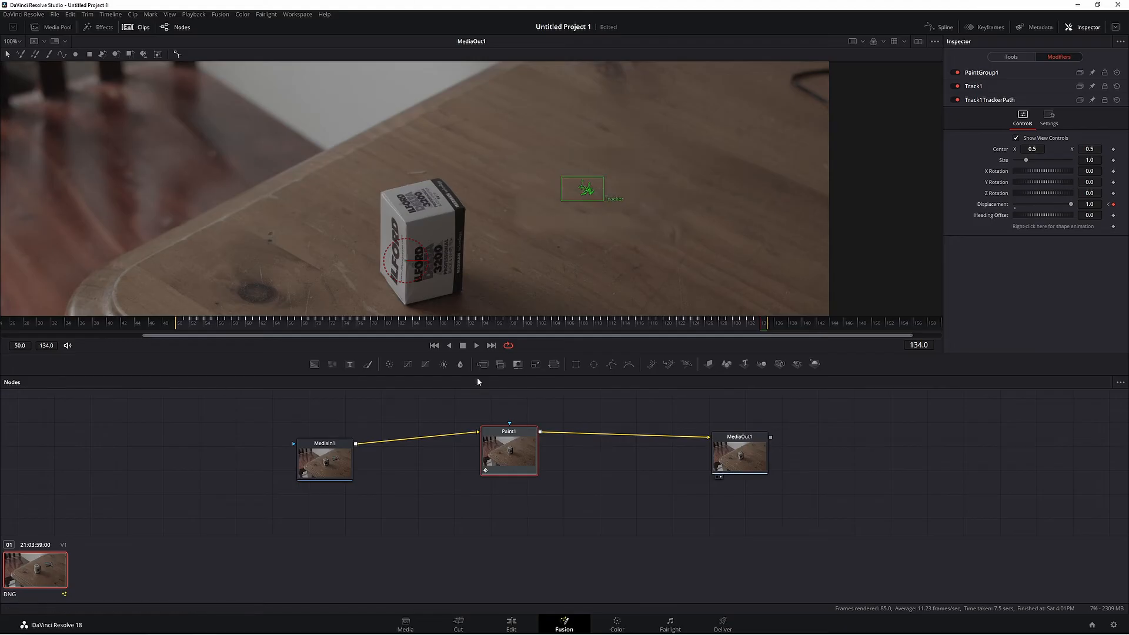
Switch to the Color page
{"action": "left_click", "coordinate": [615, 623]}
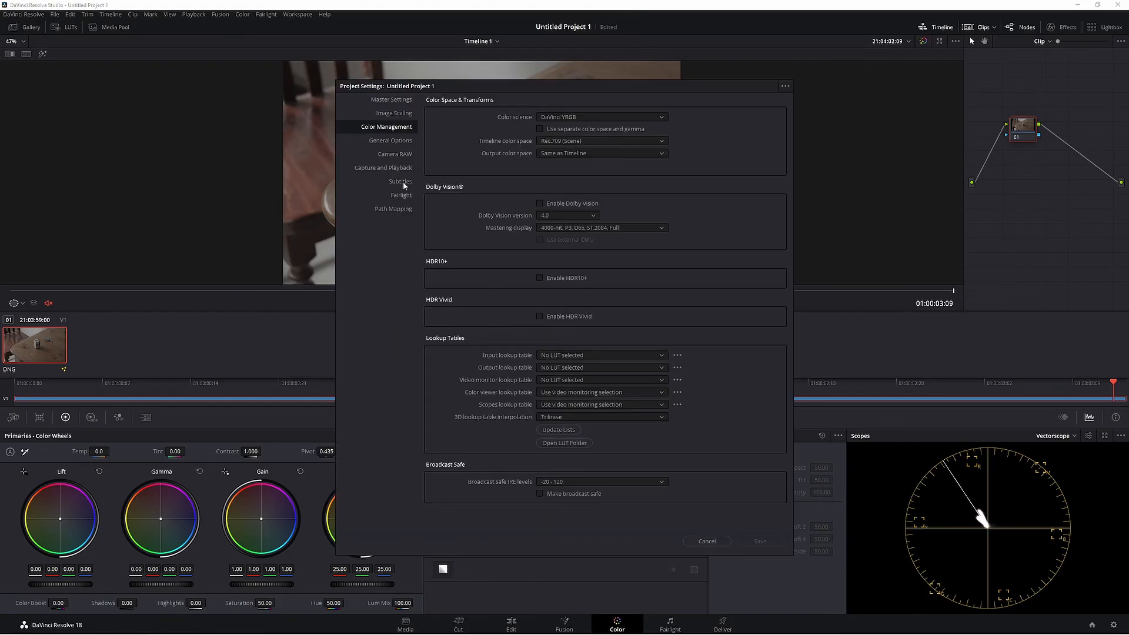
Set Color science to DaVinci YRGB Color Managed with SDR Rec.709 output and save
{"action": "left_click", "coordinate": [601, 116]}
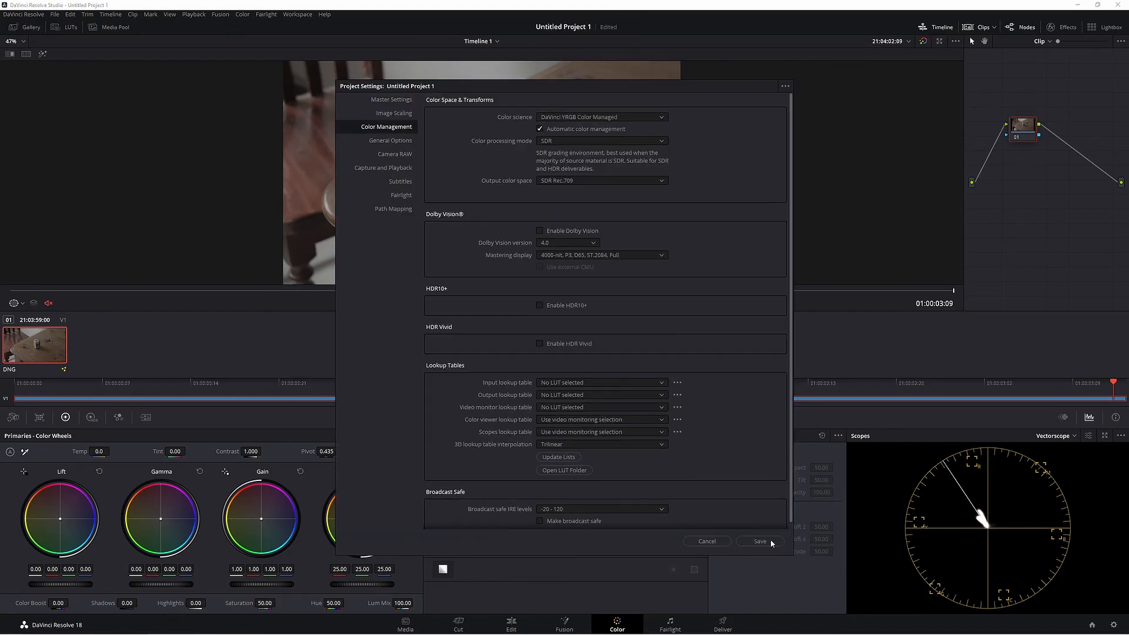
{"action": "left_click", "coordinate": [758, 541]}
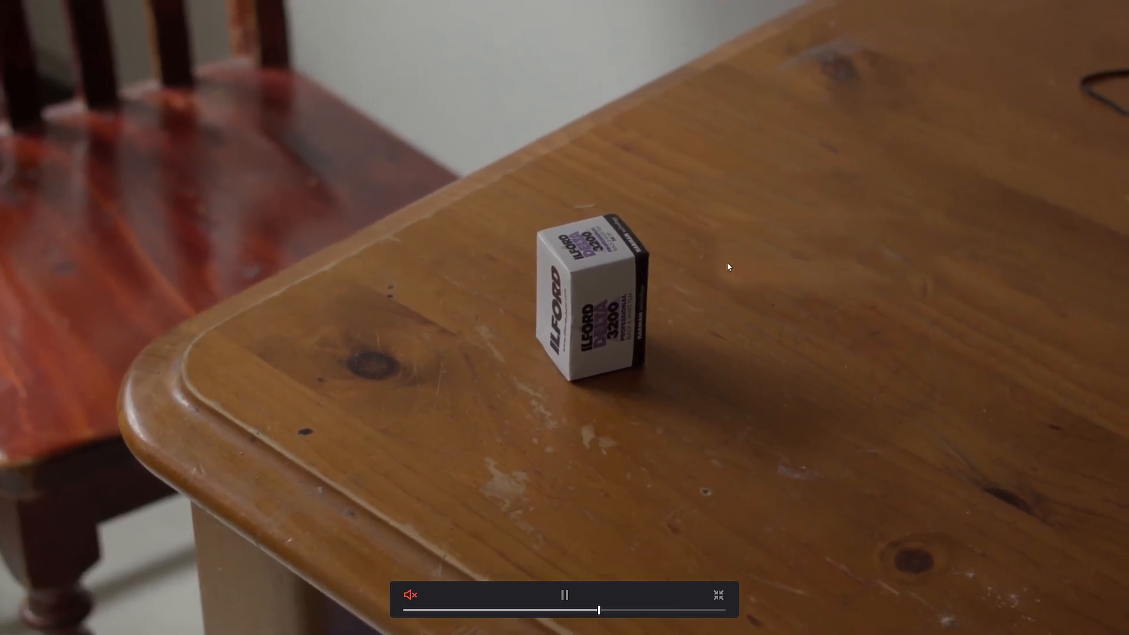
{"action": "mouse_move", "coordinate": [765, 294]}
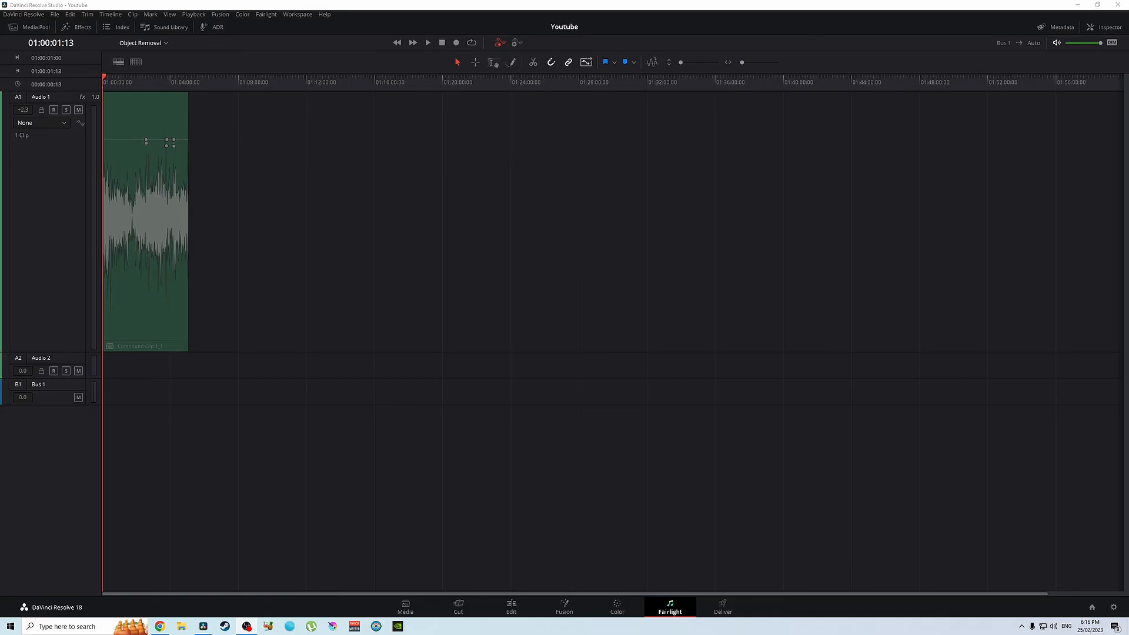
{"action": "mouse_move", "coordinate": [664, 319]}
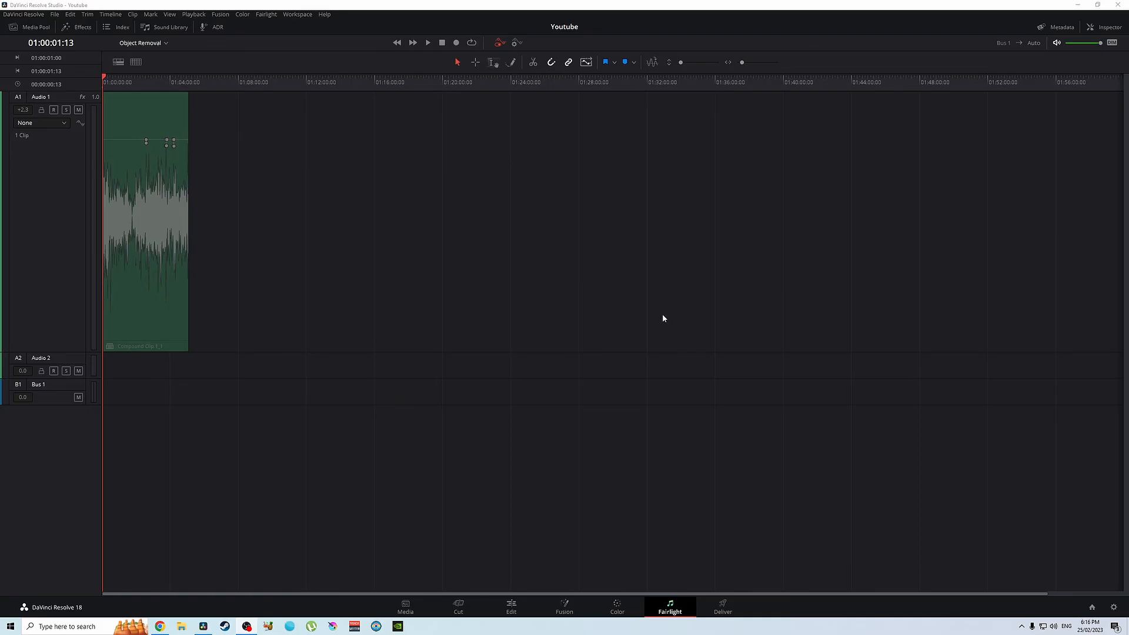